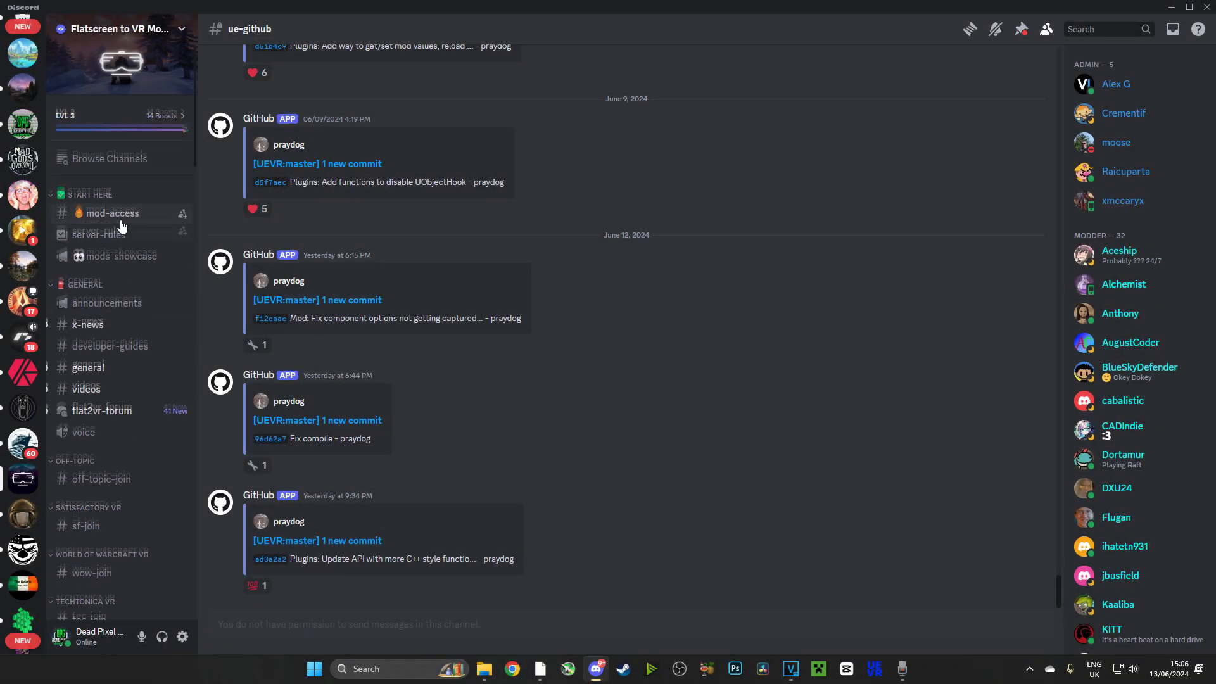
Reach the ue-github channel and follow the latest '[UEVR:master] 1 new commit' link.
{"action": "scroll", "scroll_direction": "down", "scroll_amount": 3}
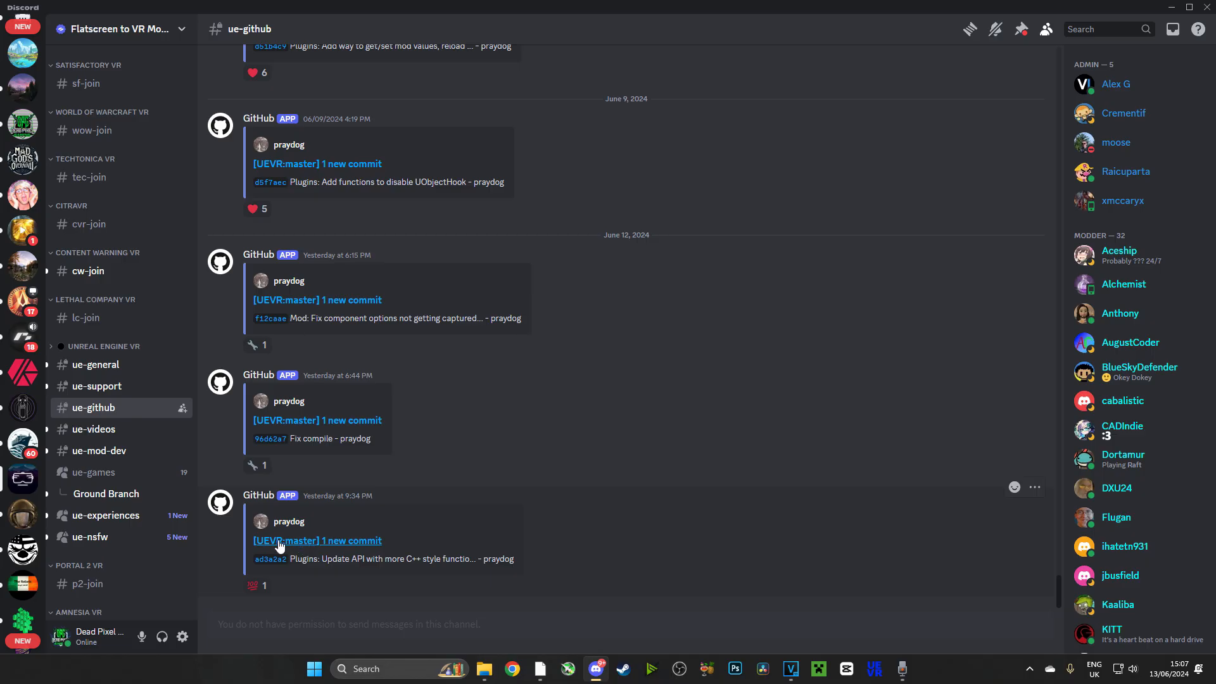
{"action": "mouse_move", "coordinate": [304, 545]}
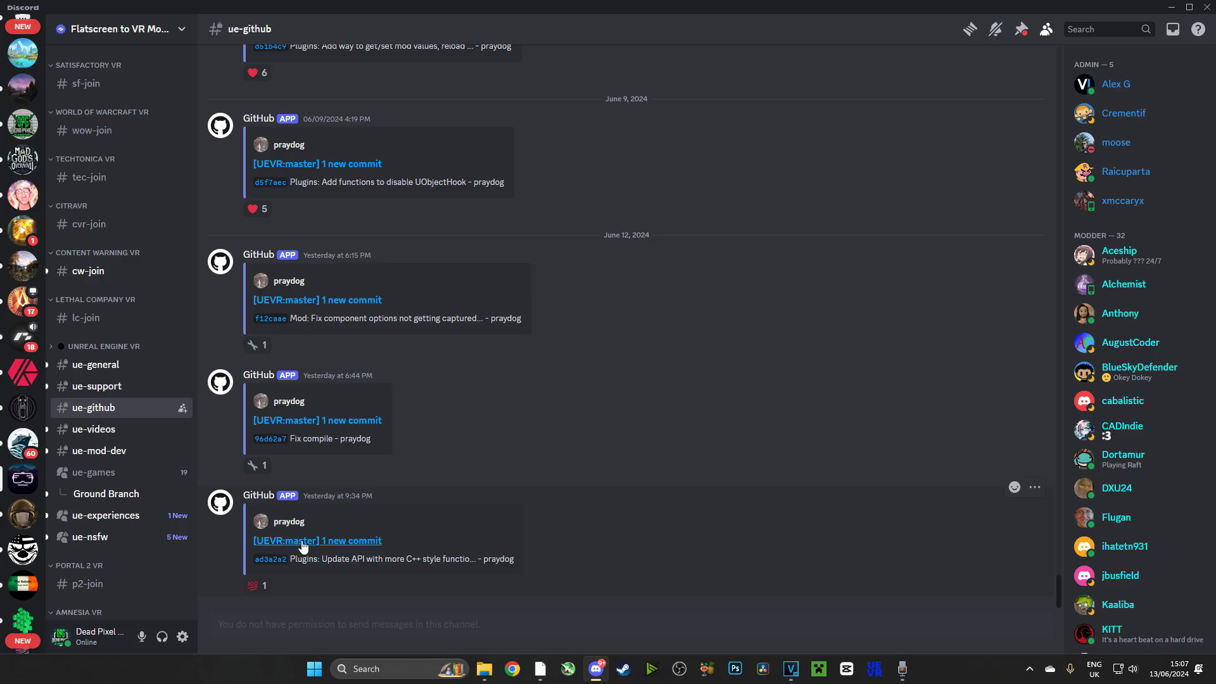
{"action": "left_click", "coordinate": [317, 539]}
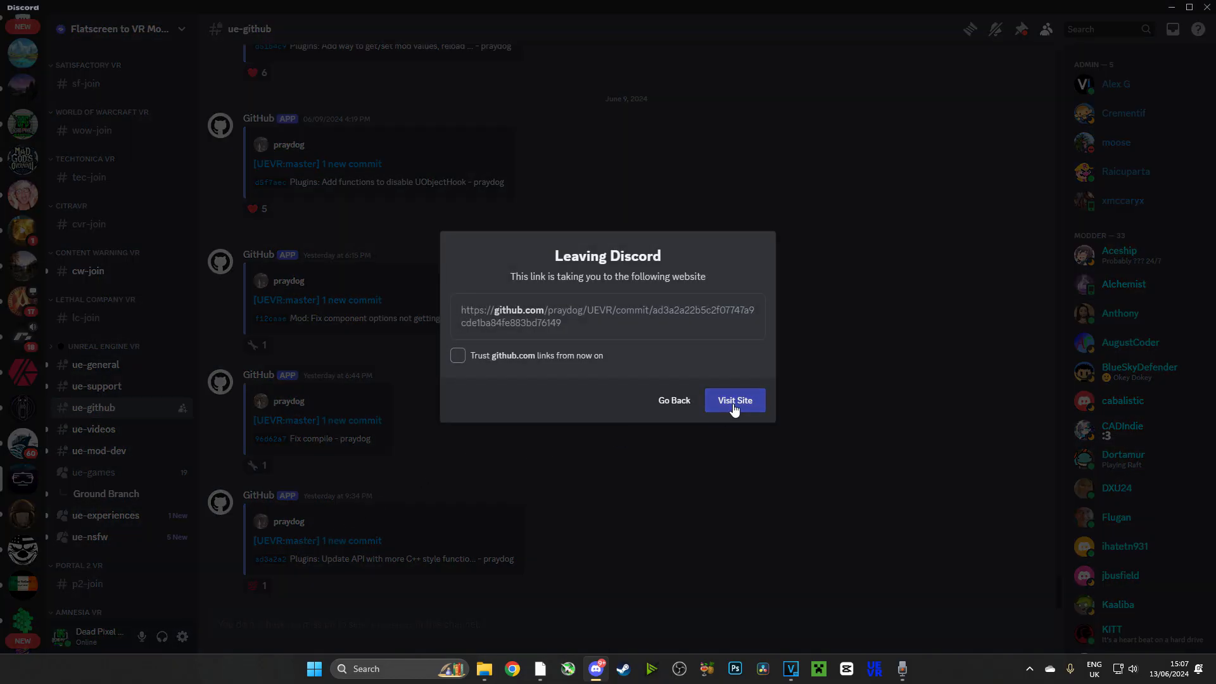
Continue to github.com, go from the commit via the README's Stable release download to UEVR Beta 1.04, and download UEVR.zip.
{"action": "left_click", "coordinate": [735, 400]}
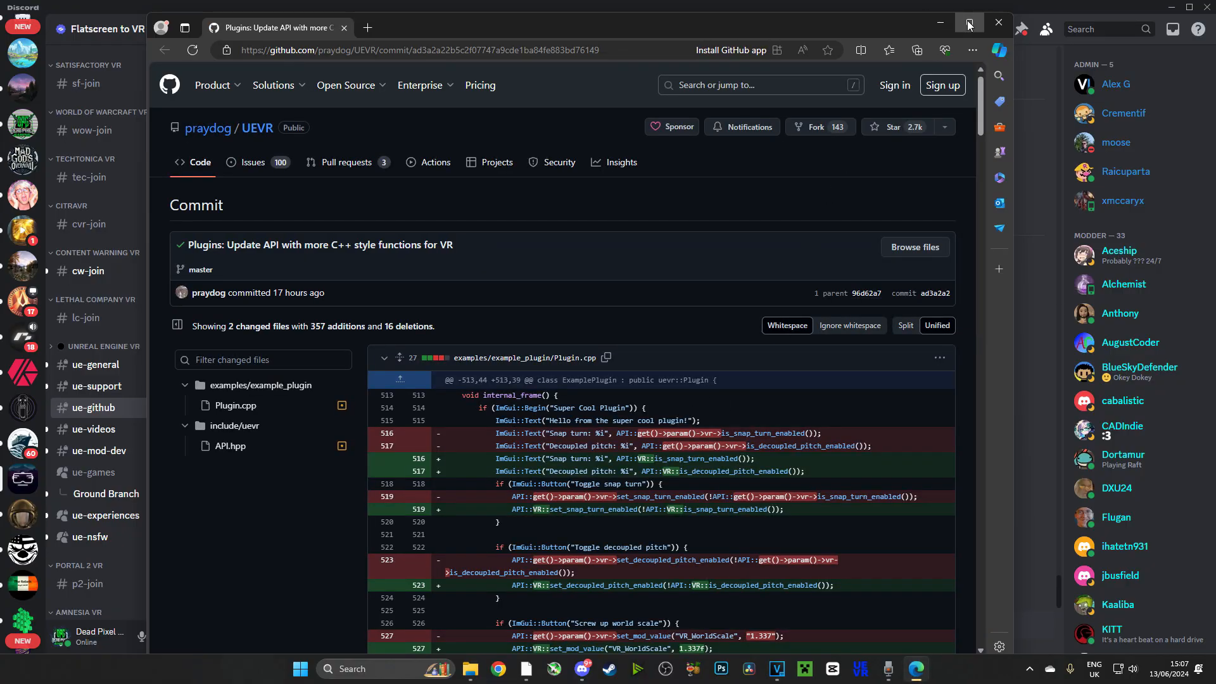
{"action": "left_click", "coordinate": [968, 23]}
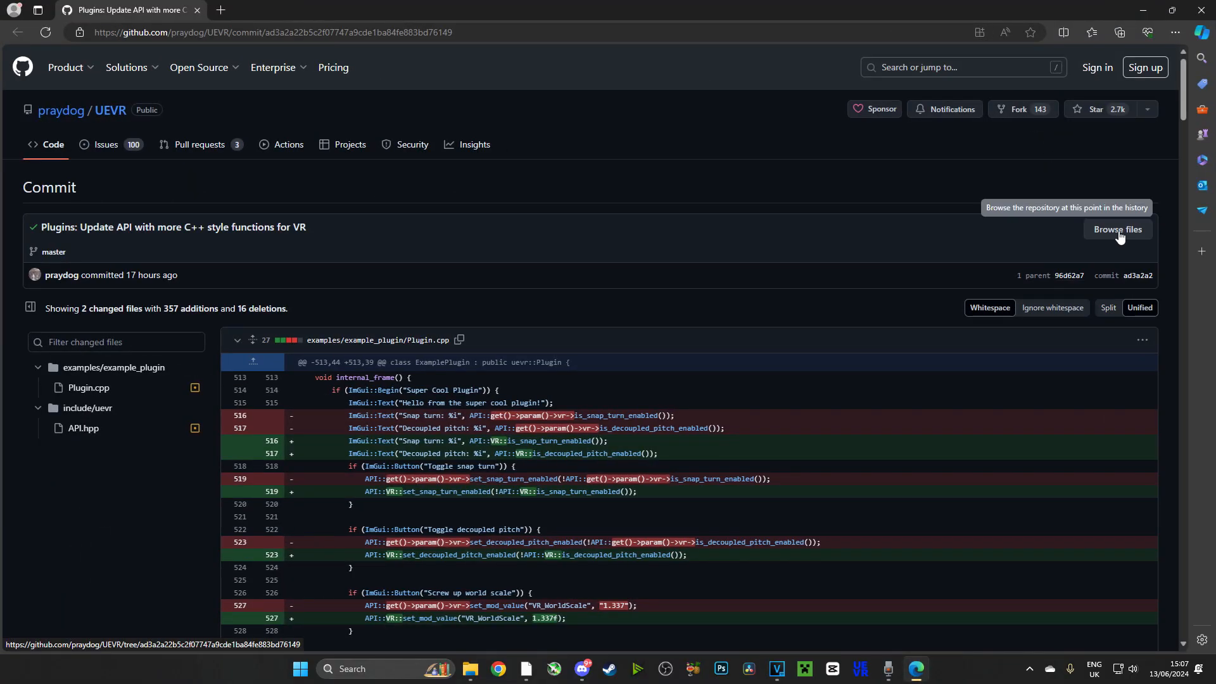
{"action": "left_click", "coordinate": [1117, 230]}
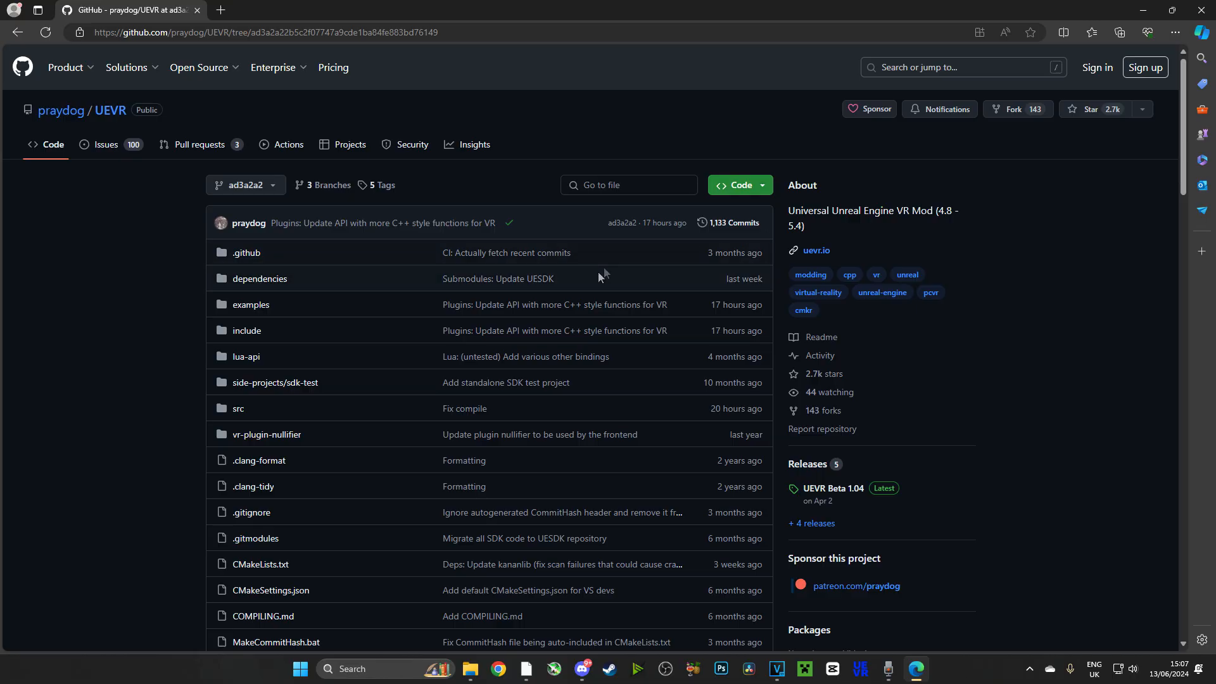
{"action": "scroll", "scroll_direction": "down", "scroll_amount": 3}
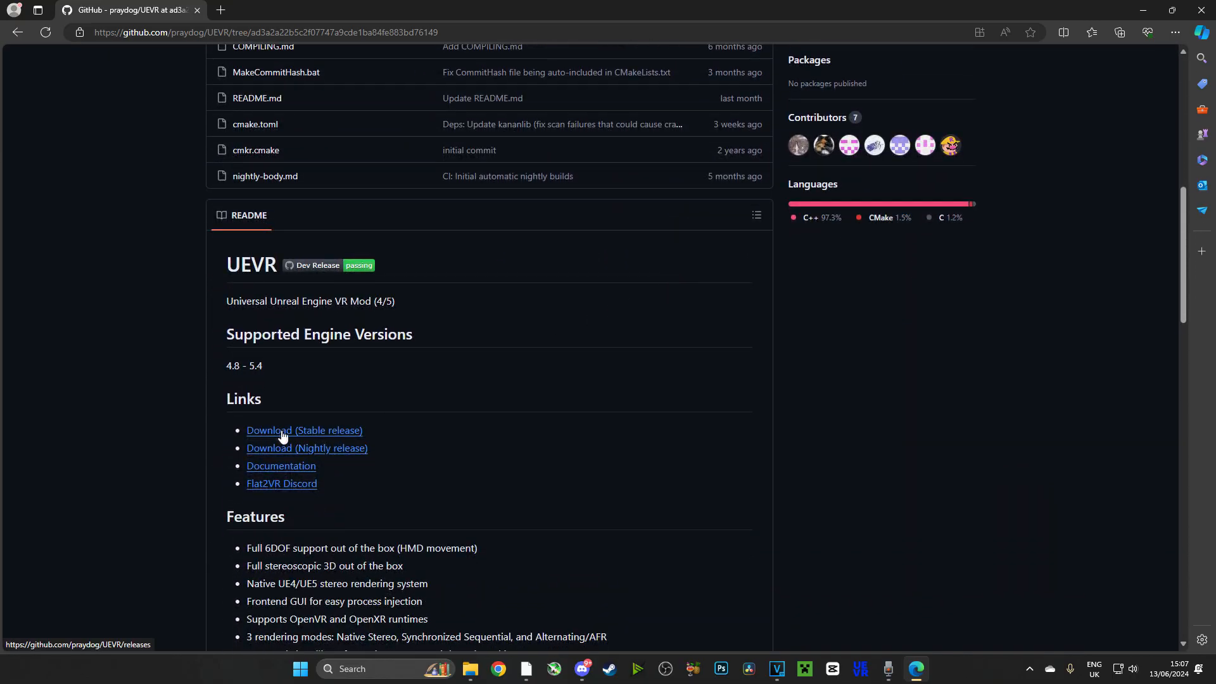
{"action": "left_click", "coordinate": [304, 431]}
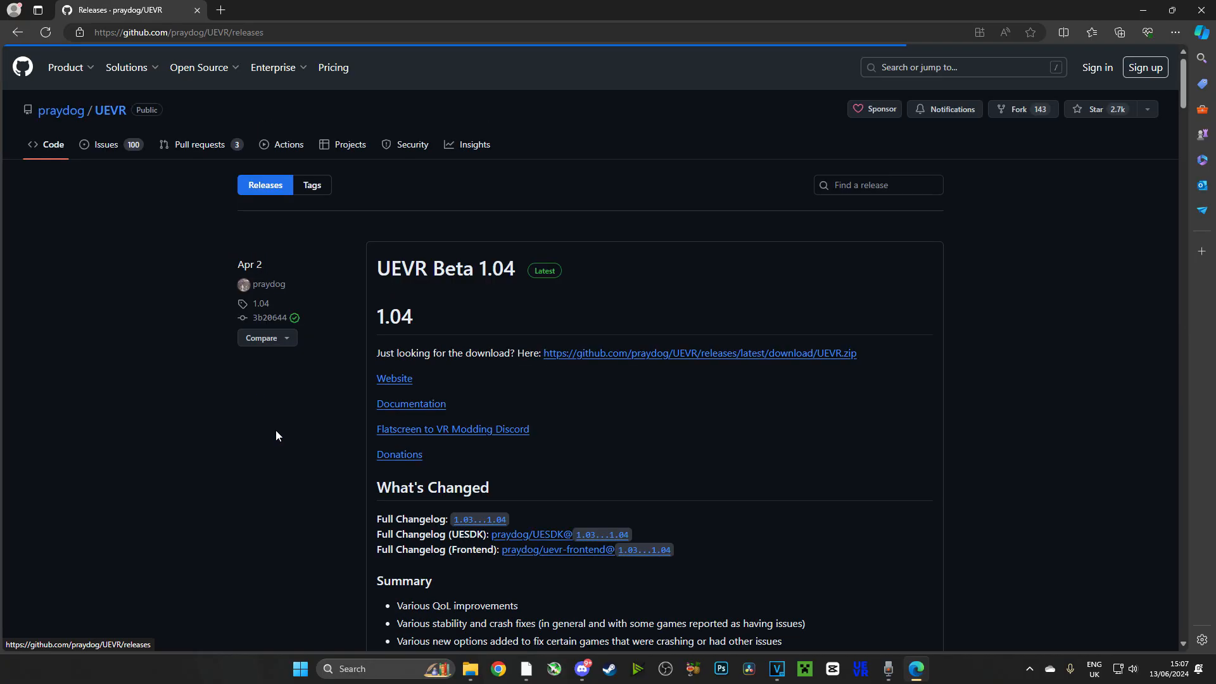
{"action": "mouse_move", "coordinate": [593, 365]}
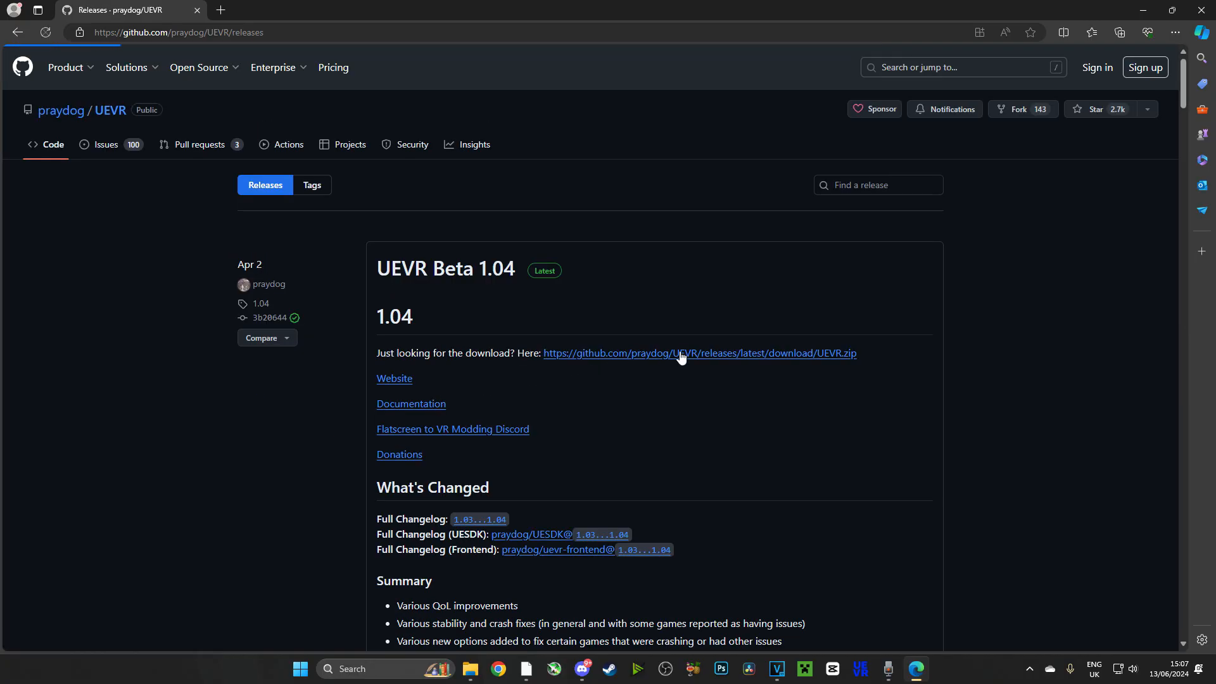
{"action": "left_click", "coordinate": [682, 353]}
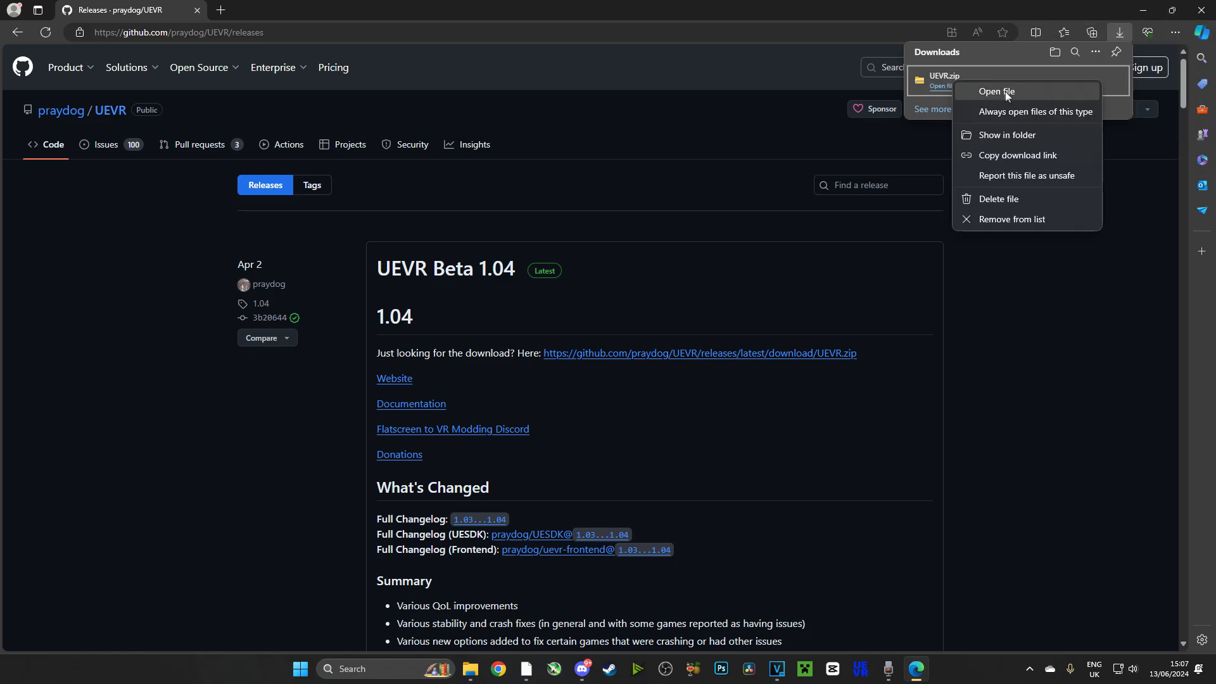
{"action": "mouse_move", "coordinate": [1016, 113]}
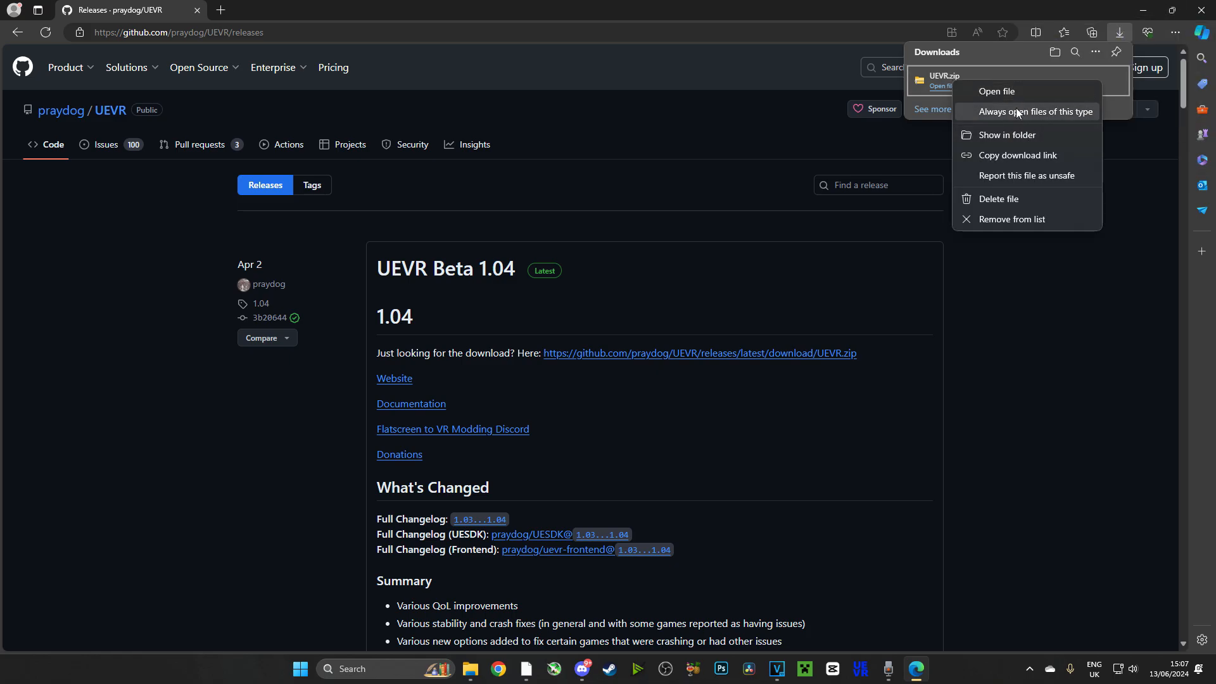
{"action": "mouse_move", "coordinate": [1017, 119]}
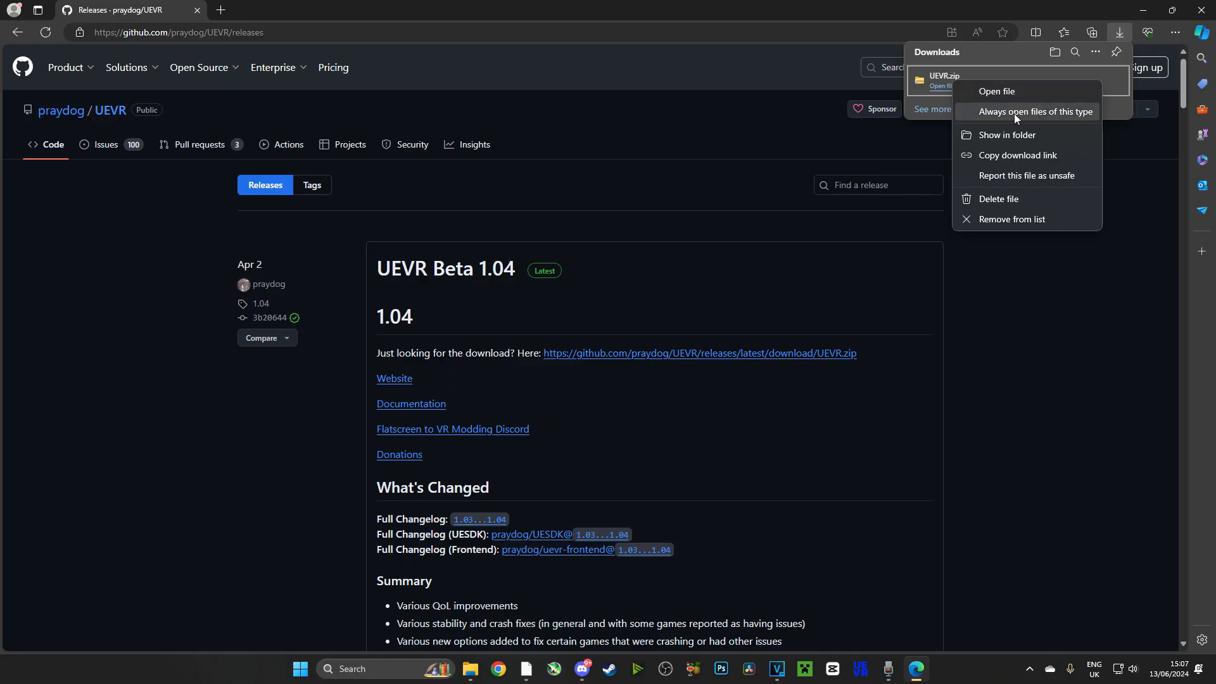
Show the downloaded UEVR.zip in its Downloads folder in File Explorer.
{"action": "left_click", "coordinate": [1006, 134]}
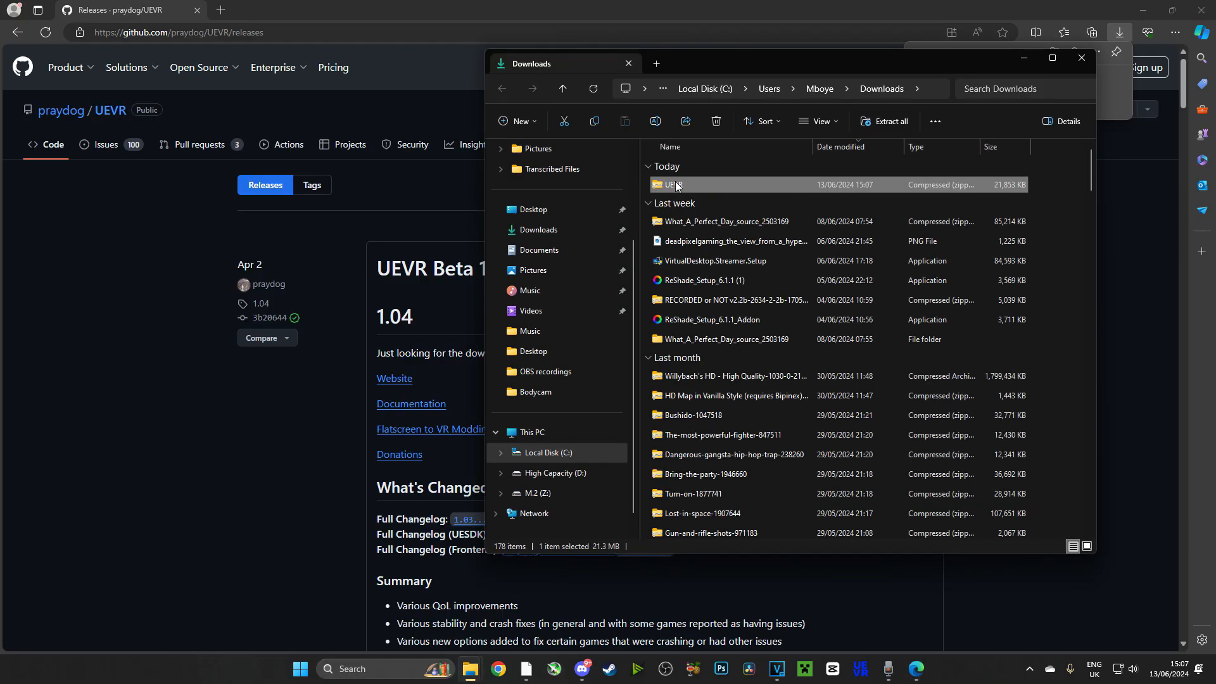
Extract UEVR.zip into a UEVR folder in Downloads and launch UEVRInjector from it.
{"action": "right_click", "coordinate": [674, 185]}
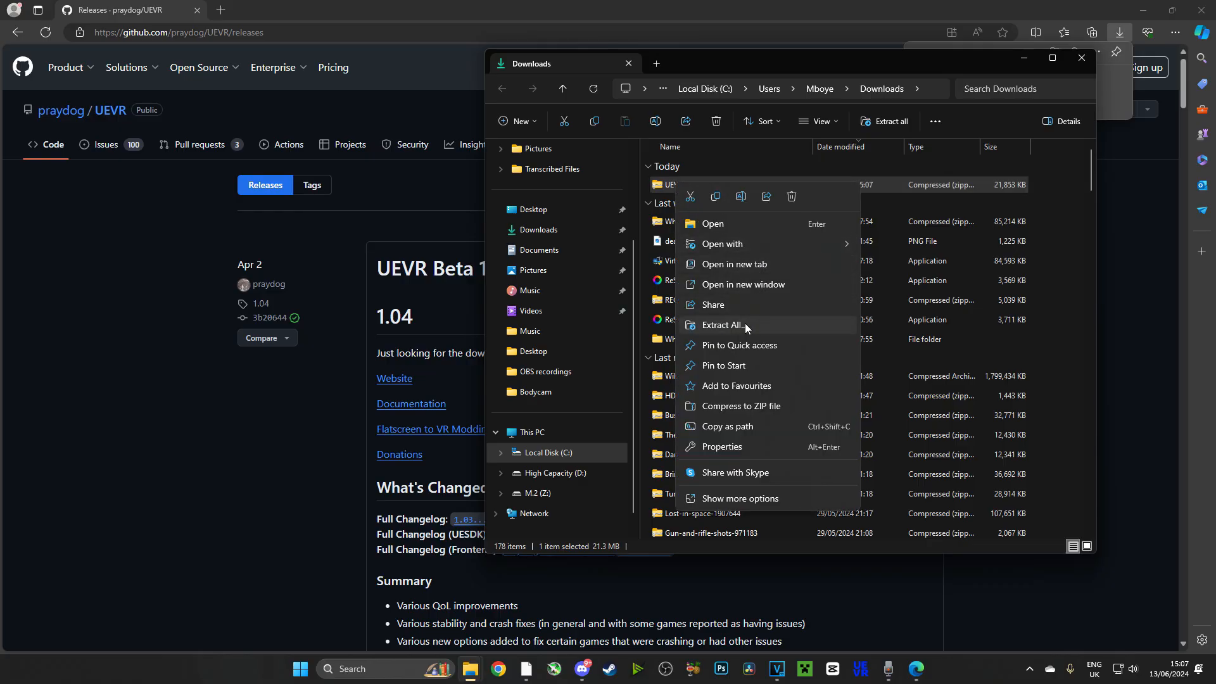
{"action": "left_click", "coordinate": [722, 325]}
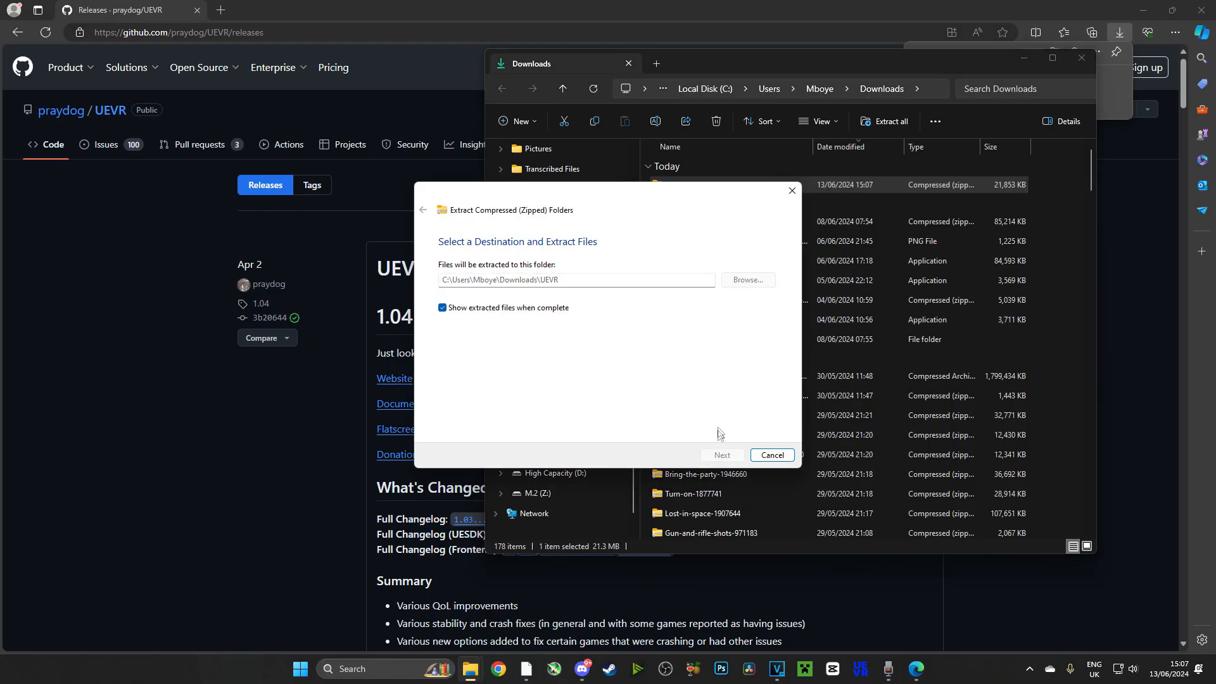
{"action": "left_click", "coordinate": [722, 455]}
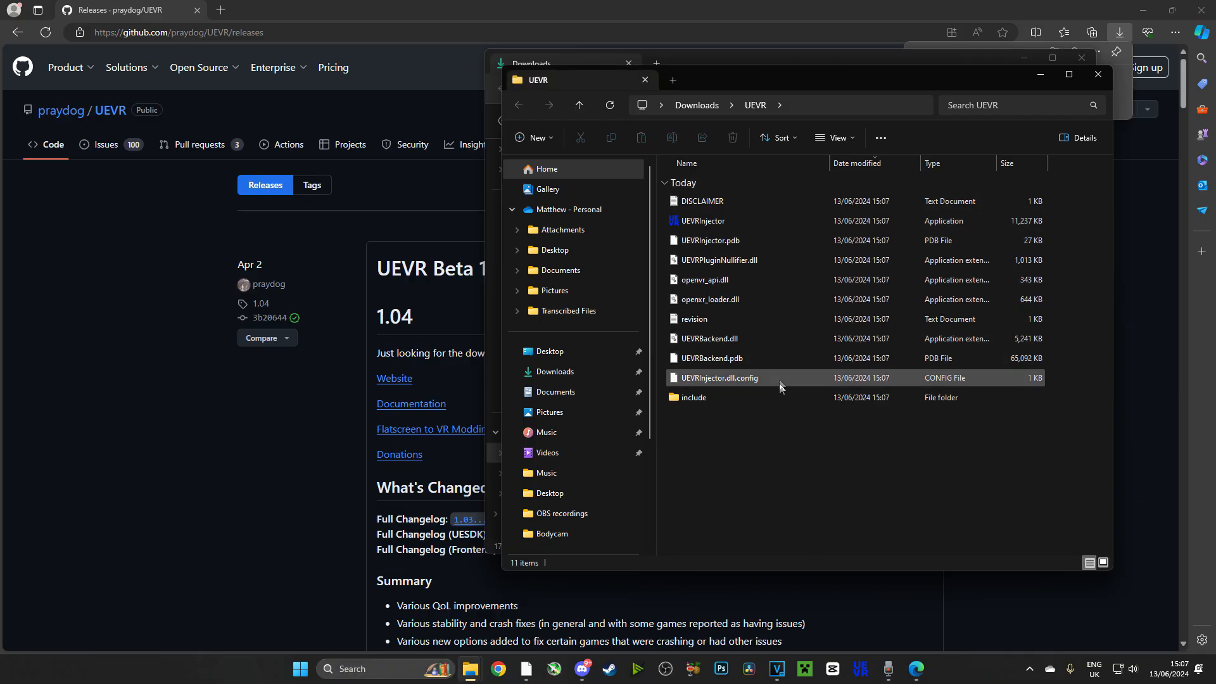
{"action": "left_click", "coordinate": [702, 220]}
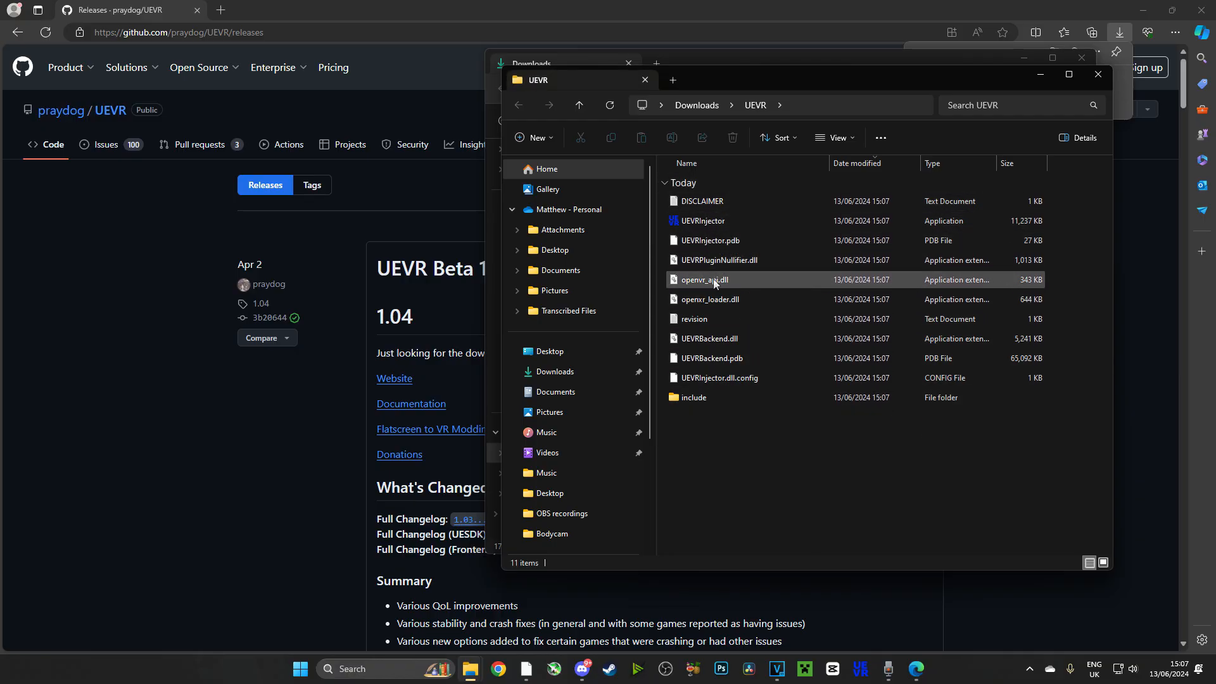
{"action": "double_click", "coordinate": [702, 201]}
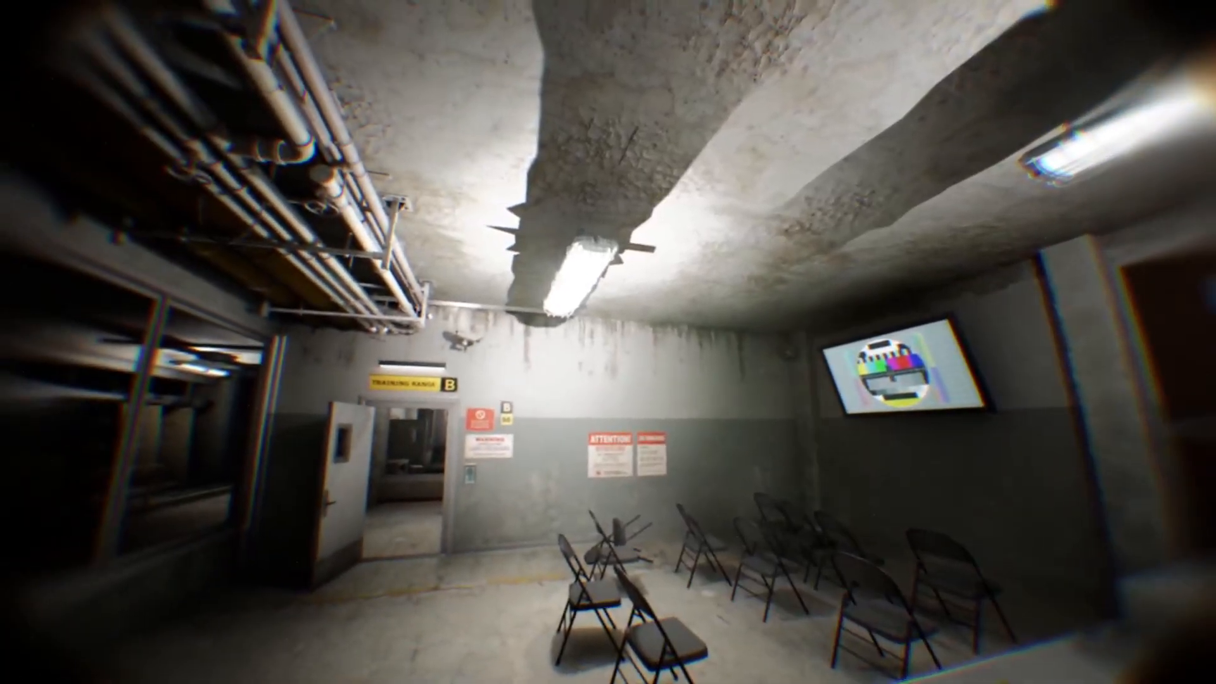
Bring up the UEVR injector window and accept its Virtual Desktop detected warning.
{"action": "left_click", "coordinate": [286, 669]}
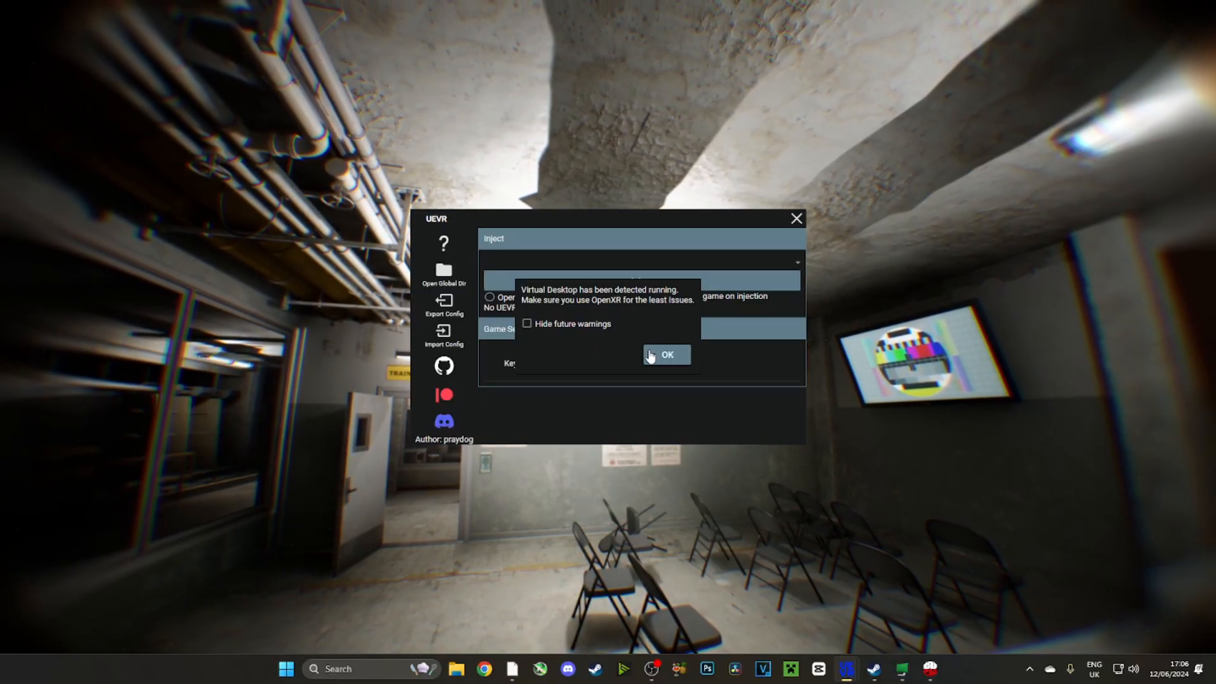
{"action": "left_click", "coordinate": [667, 355]}
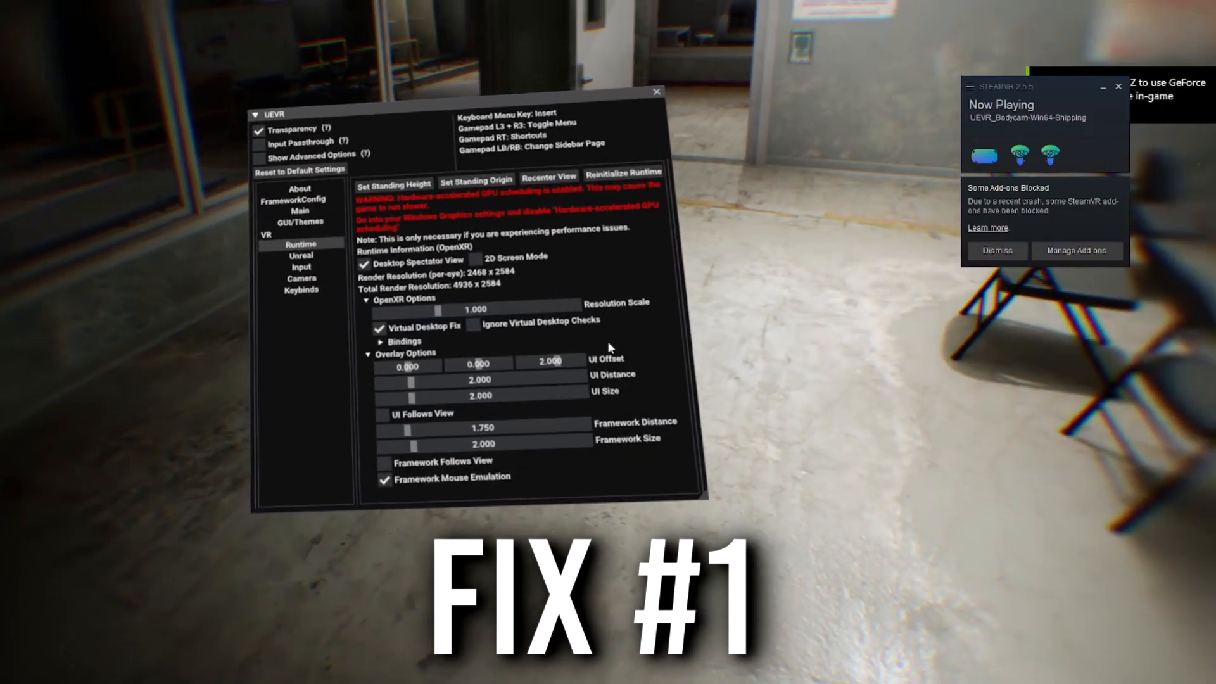
Adjust the UEVR Runtime options, close the SteamVR Now Playing notice and return to the desktop.
{"action": "left_click", "coordinate": [653, 94]}
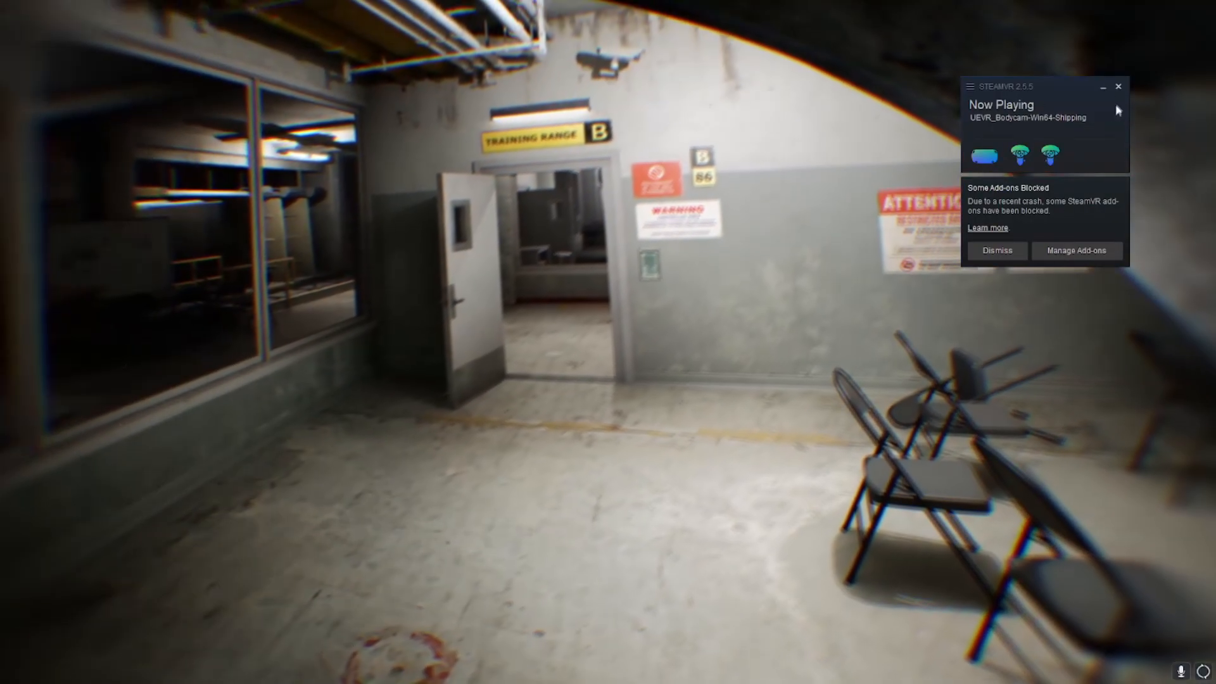
{"action": "left_click", "coordinate": [998, 251]}
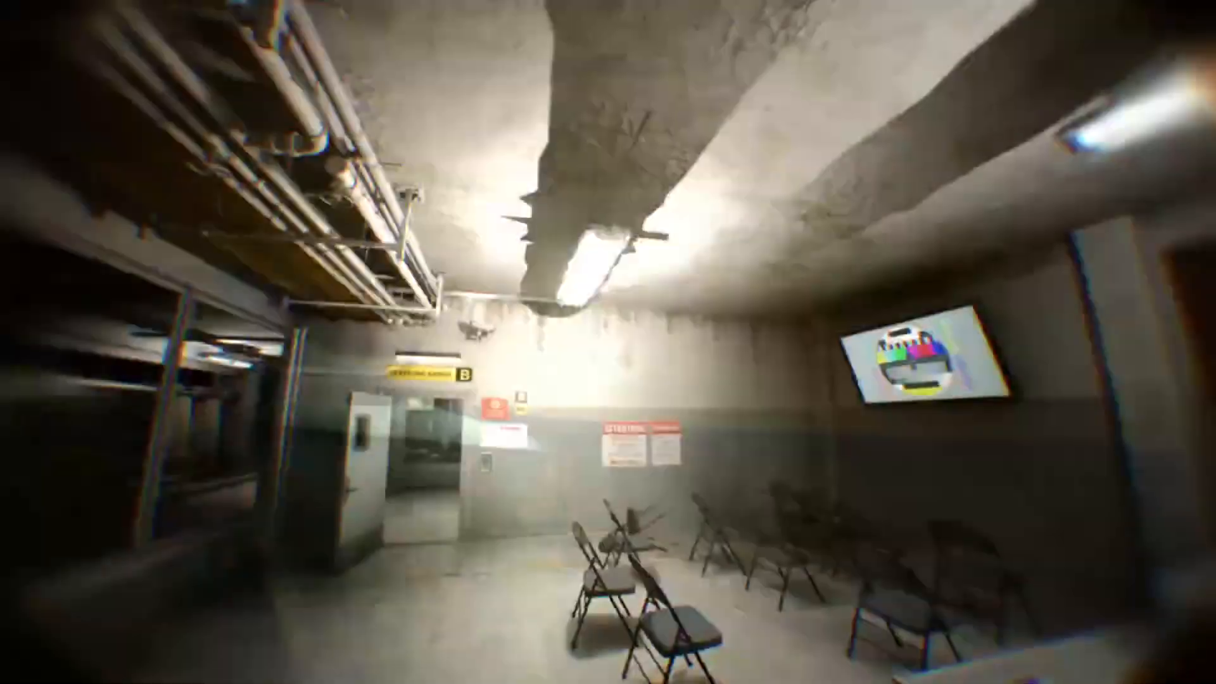
{"action": "left_click", "coordinate": [272, 669]}
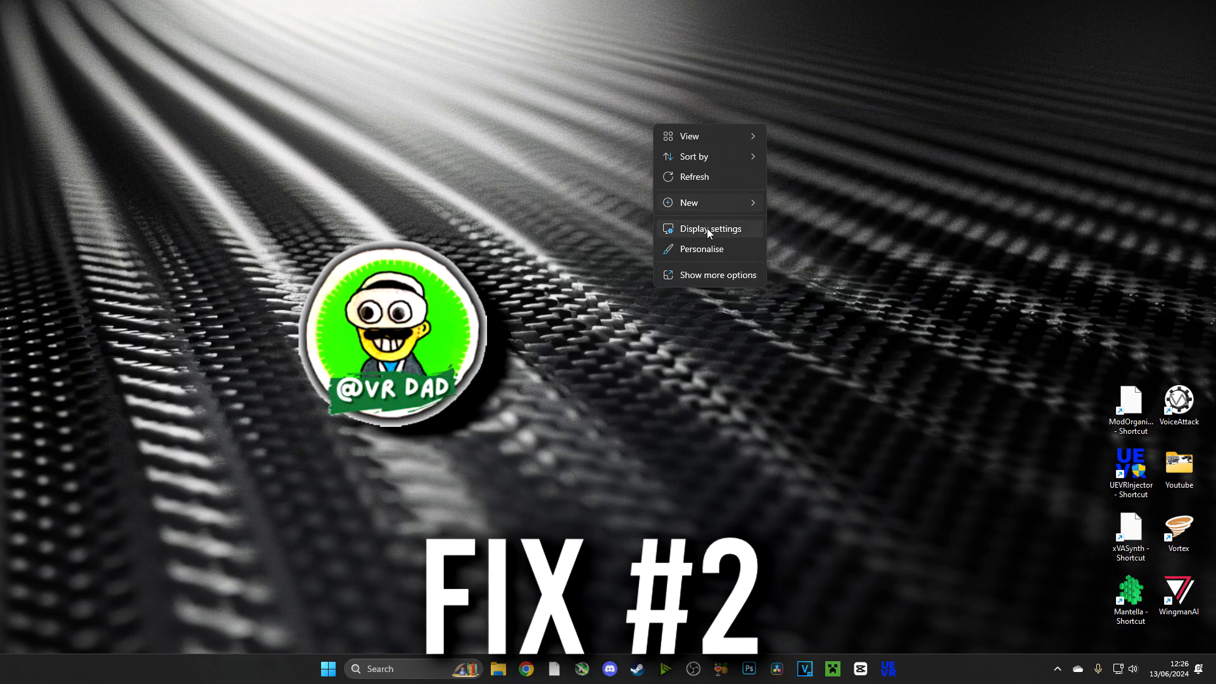
Check the second display's resolution under Scale & layout, reading 1920 × 1080 (Recommended).
{"action": "left_click", "coordinate": [710, 228]}
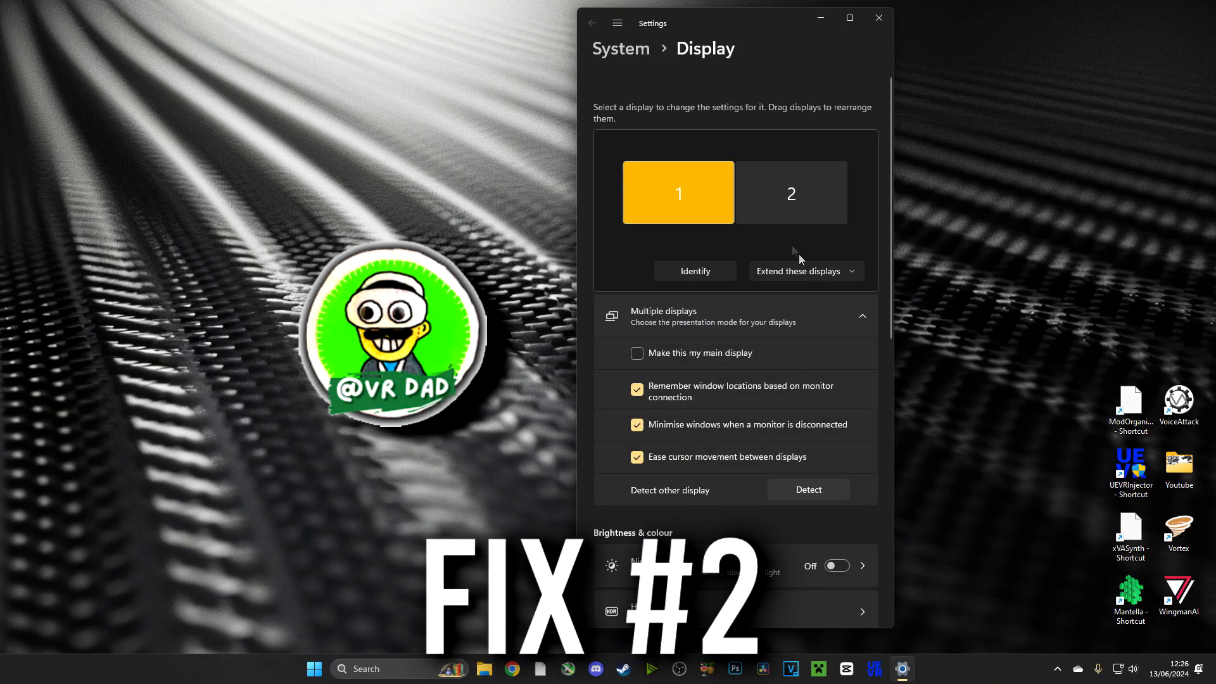
{"action": "left_click", "coordinate": [790, 193]}
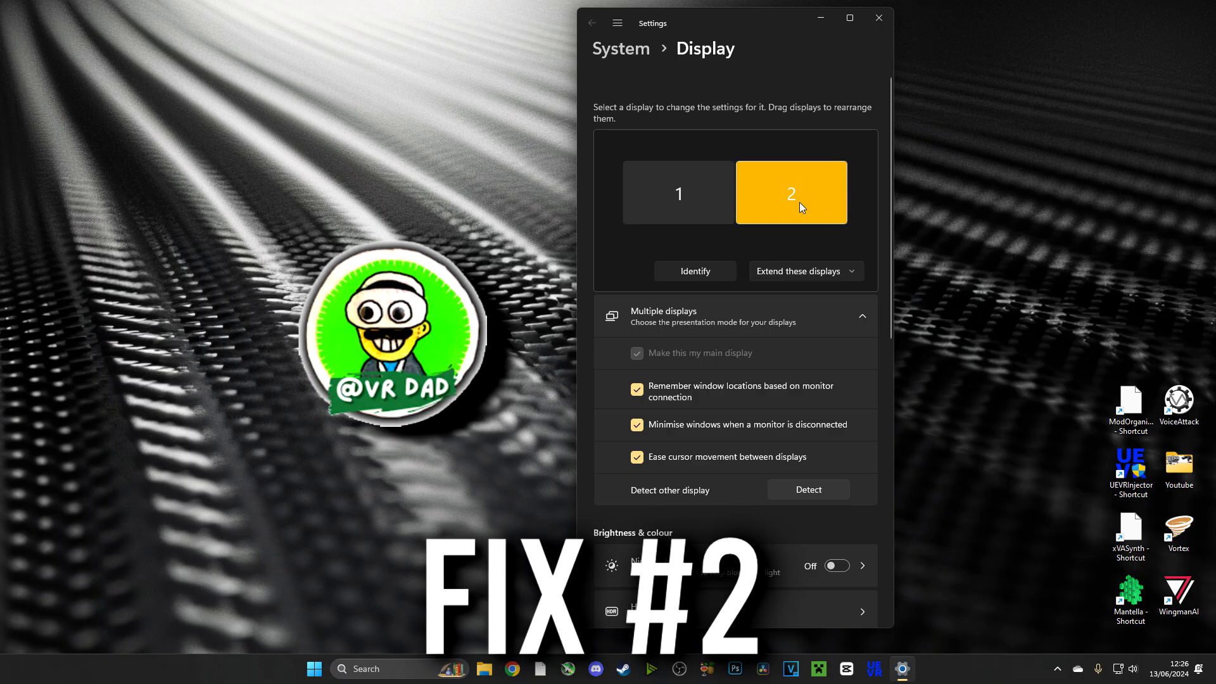
{"action": "scroll", "scroll_direction": "down", "scroll_amount": 3}
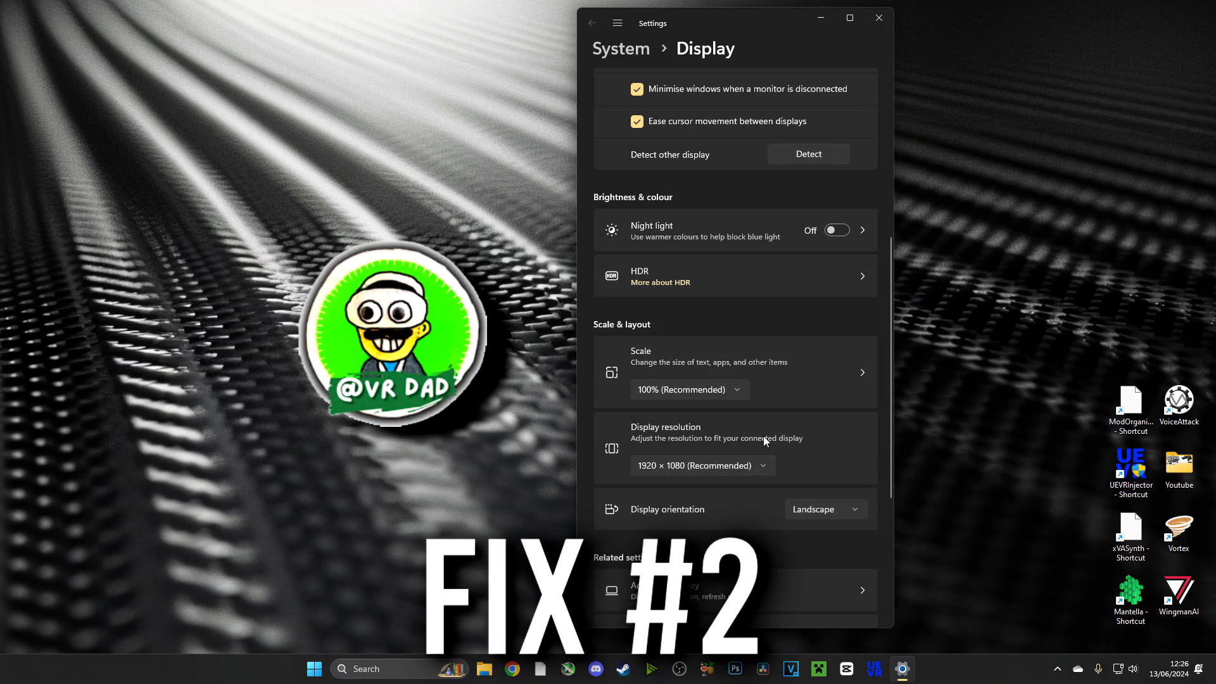
{"action": "mouse_move", "coordinate": [751, 469]}
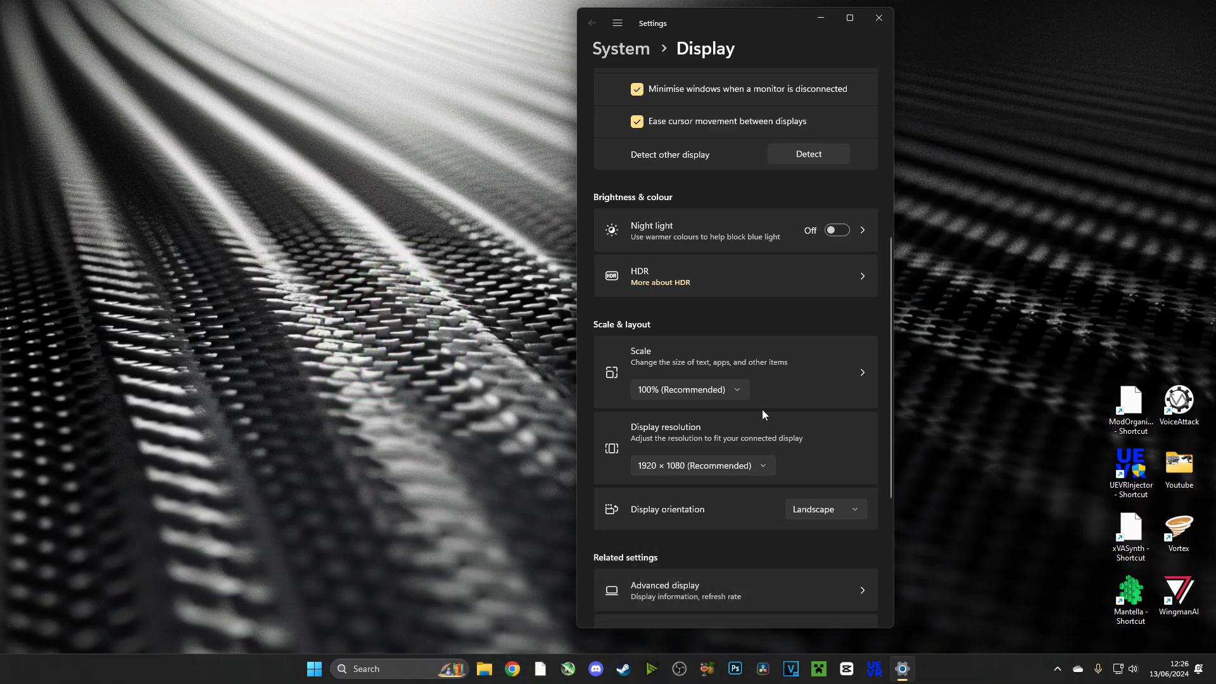
{"action": "scroll", "scroll_direction": "down", "scroll_amount": 3}
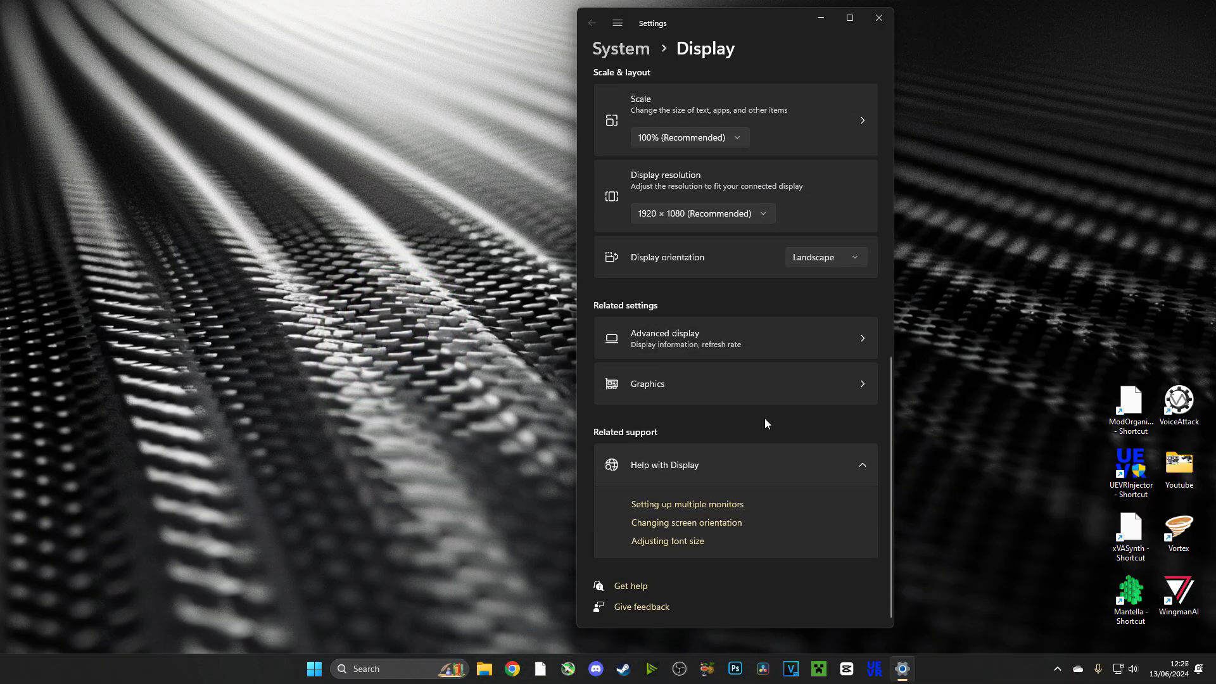
{"action": "left_click", "coordinate": [685, 337]}
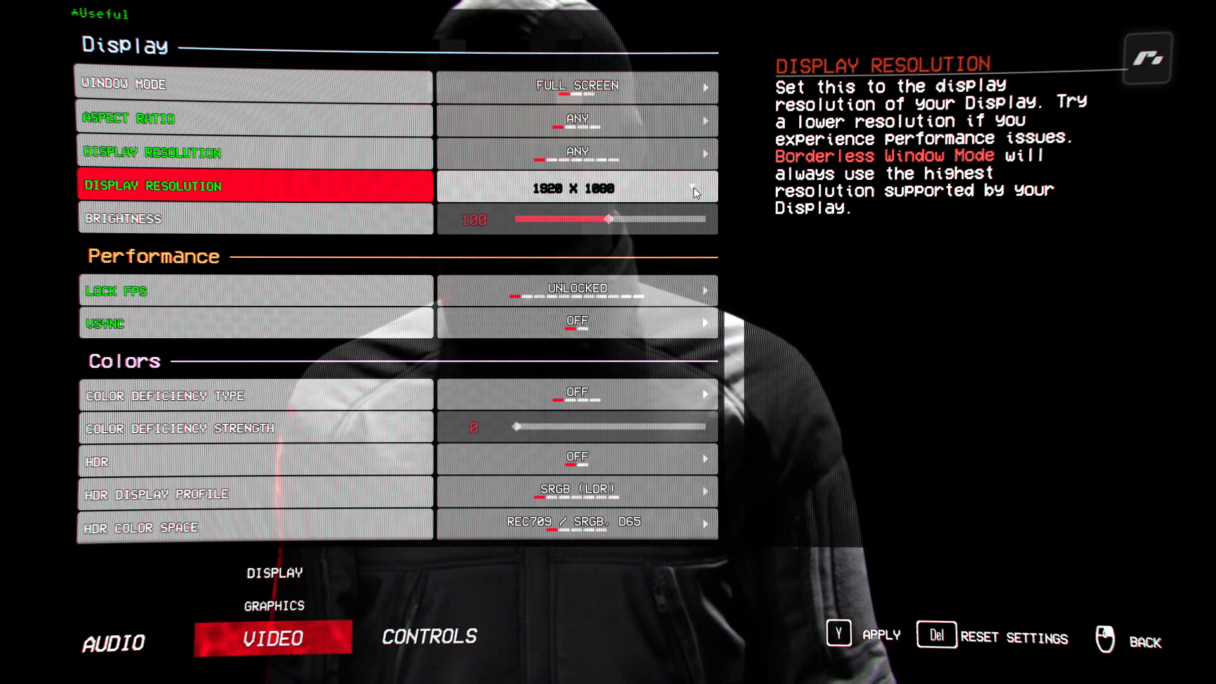
Set Bodycam's Display Resolution to 1920 X 1080 to match the screen.
{"action": "left_click", "coordinate": [578, 188]}
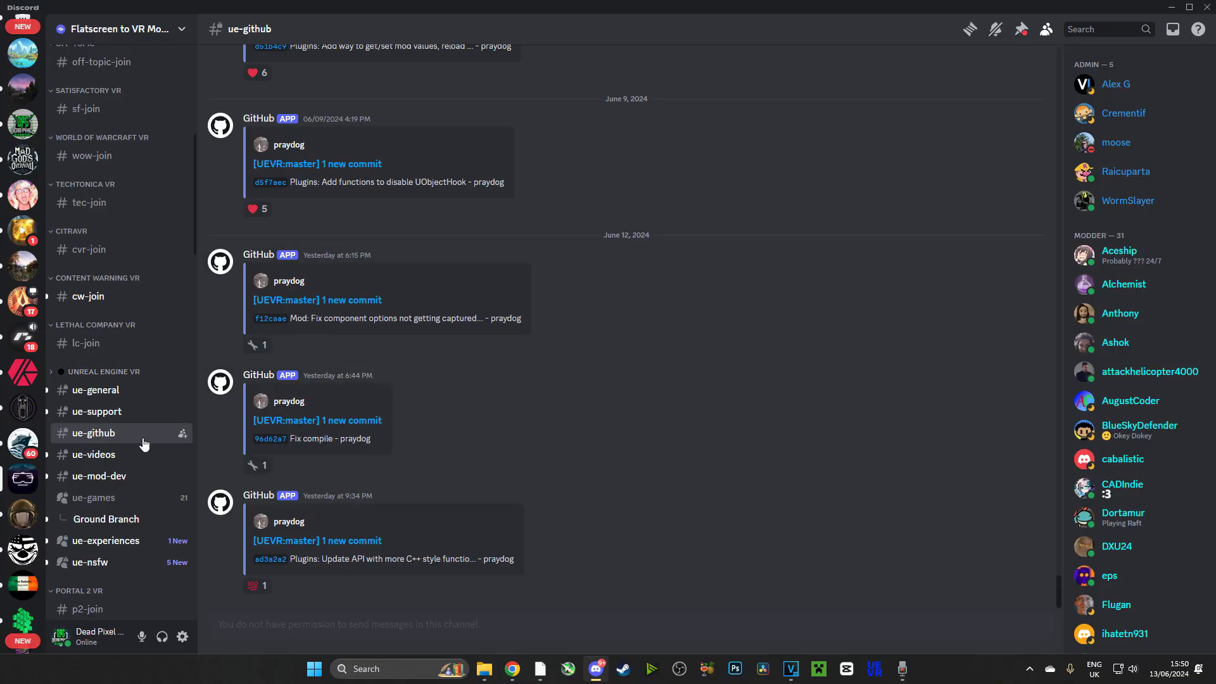
Find and enter the Bodycam post's thread in the ue-games forum channel.
{"action": "left_click", "coordinate": [92, 476]}
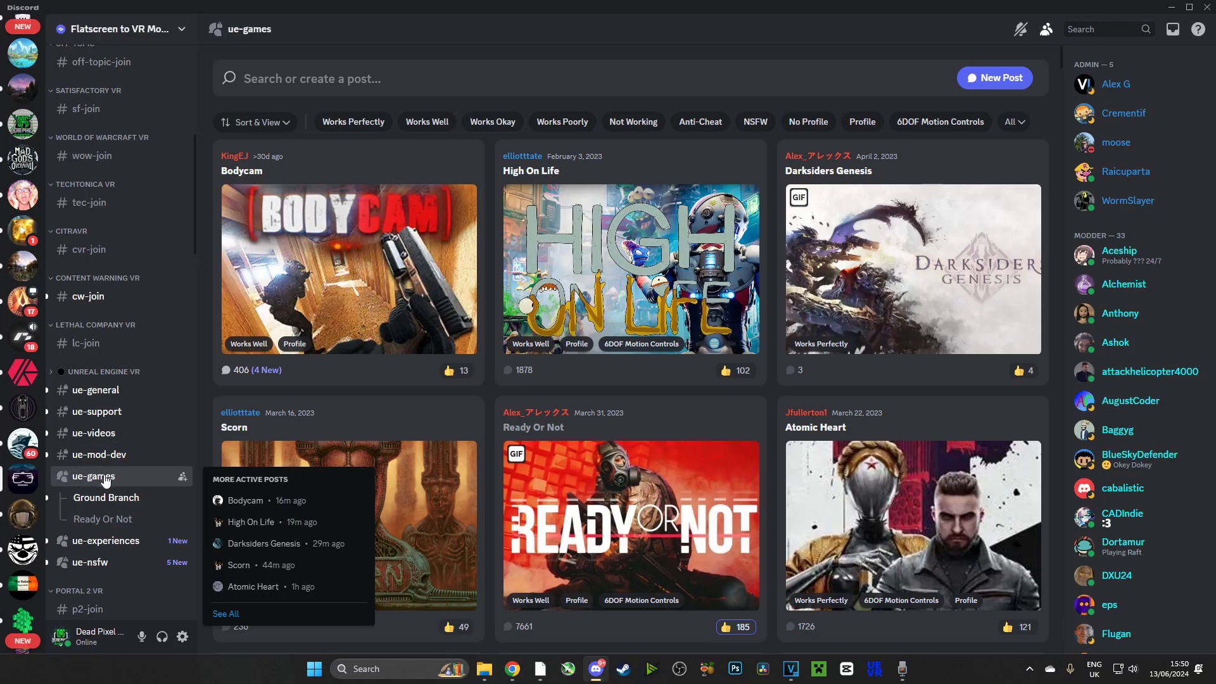
{"action": "scroll", "scroll_direction": "down", "scroll_amount": 3}
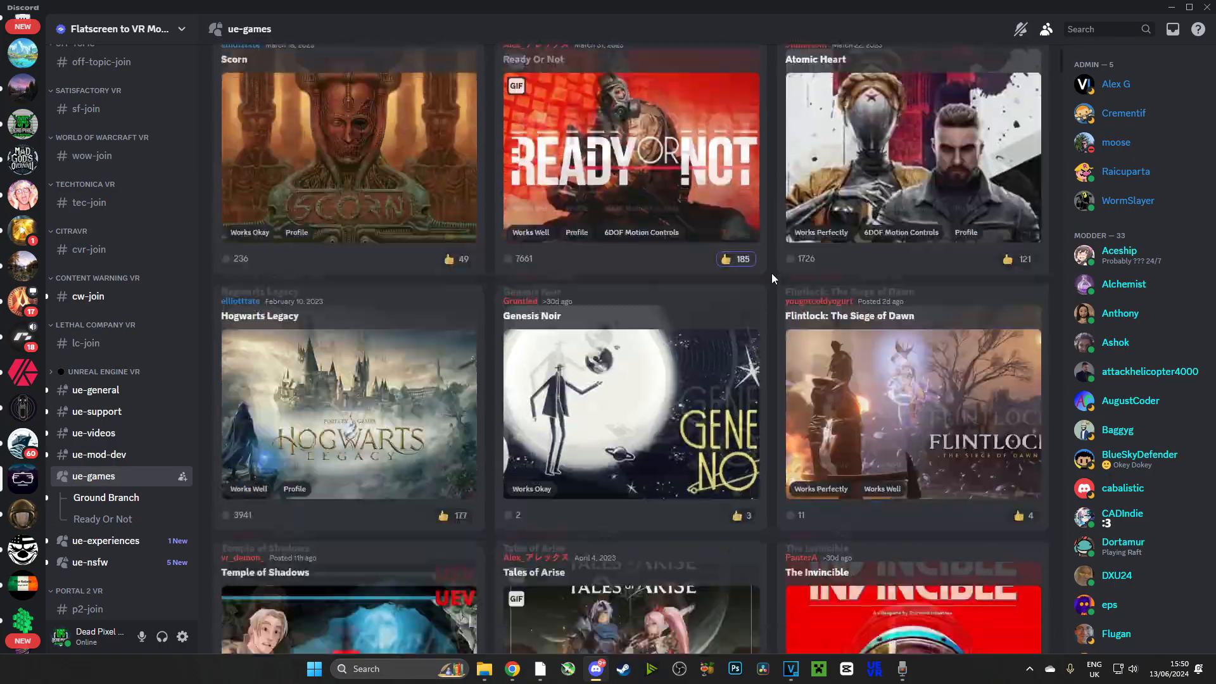
{"action": "scroll", "scroll_direction": "down", "scroll_amount": 3}
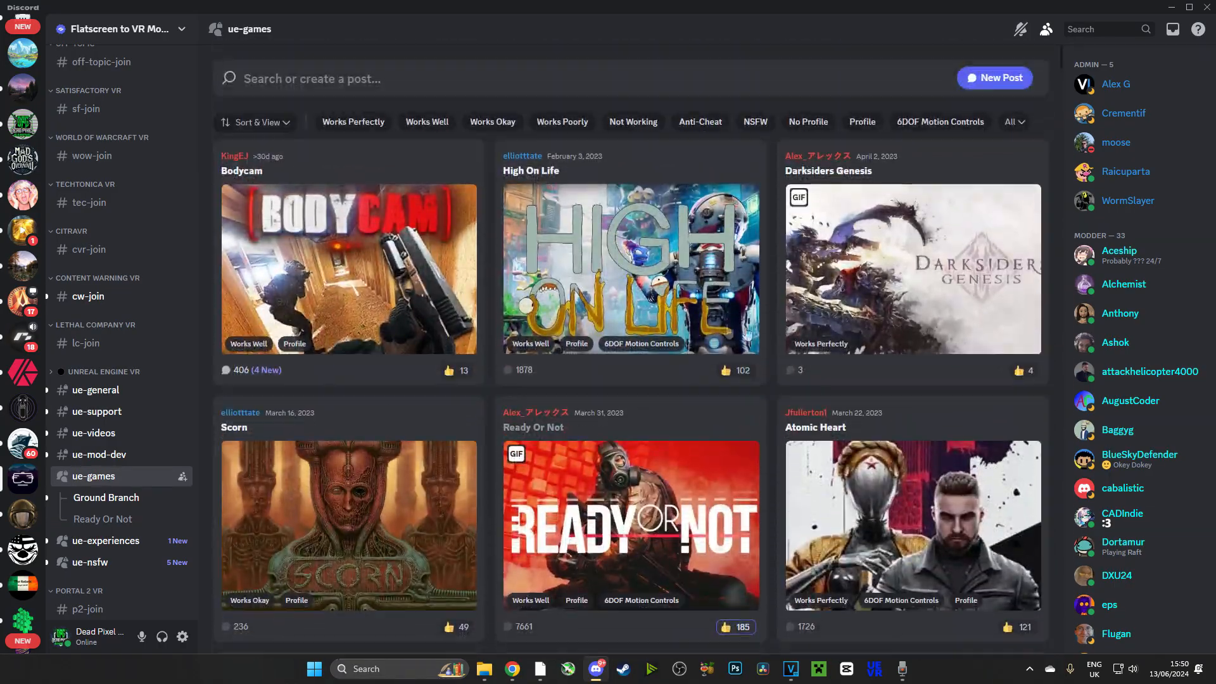
{"action": "left_click", "coordinate": [350, 268]}
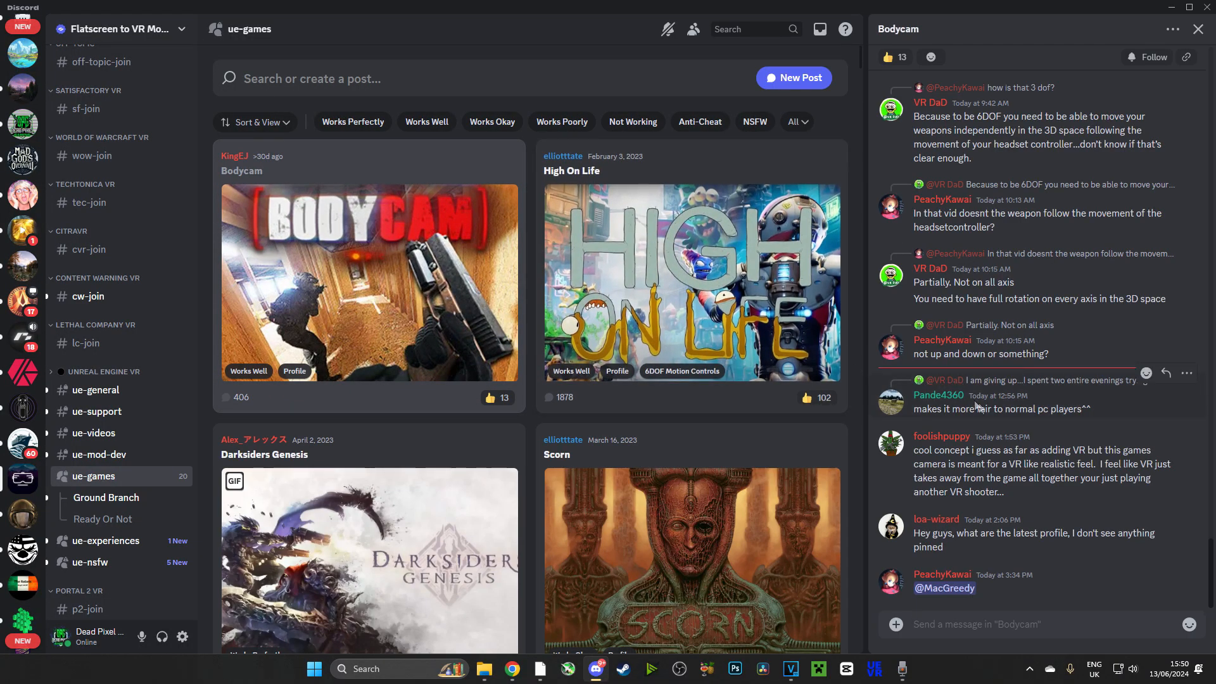
Locate the shared Bodycam-Win64-Shipping.rar attachment in the thread and download it.
{"action": "scroll", "scroll_direction": "down", "scroll_amount": 3}
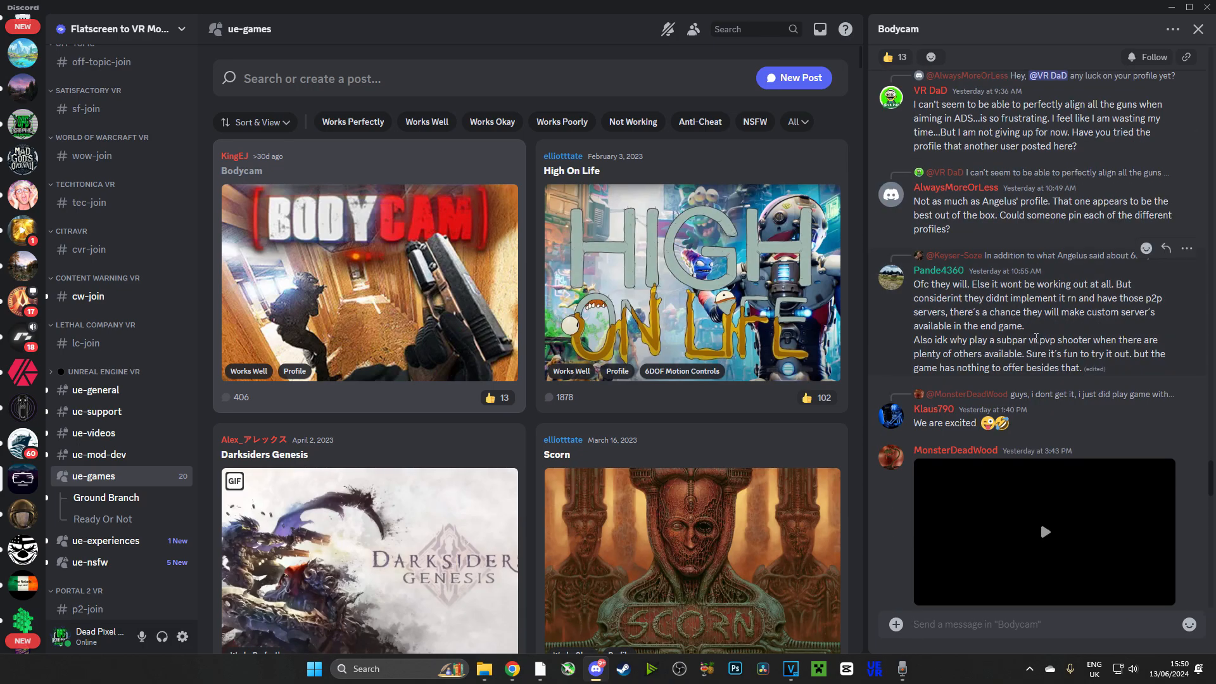
{"action": "scroll", "scroll_direction": "down", "scroll_amount": 3}
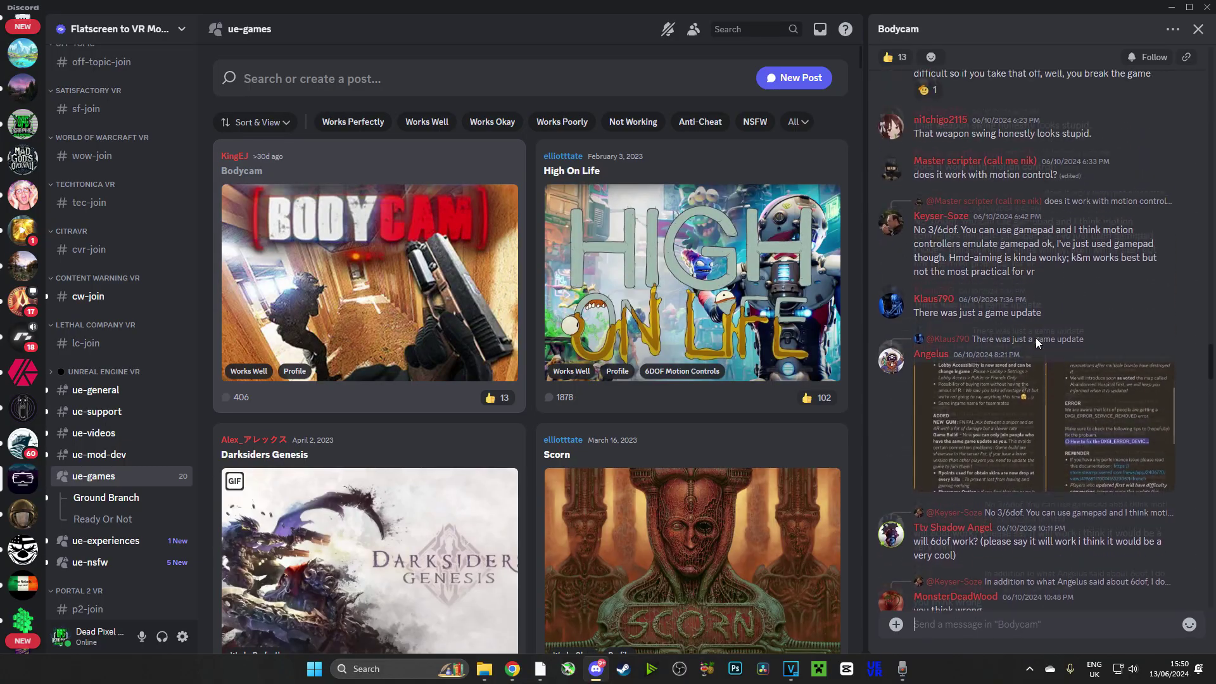
{"action": "scroll", "scroll_direction": "down", "scroll_amount": 3}
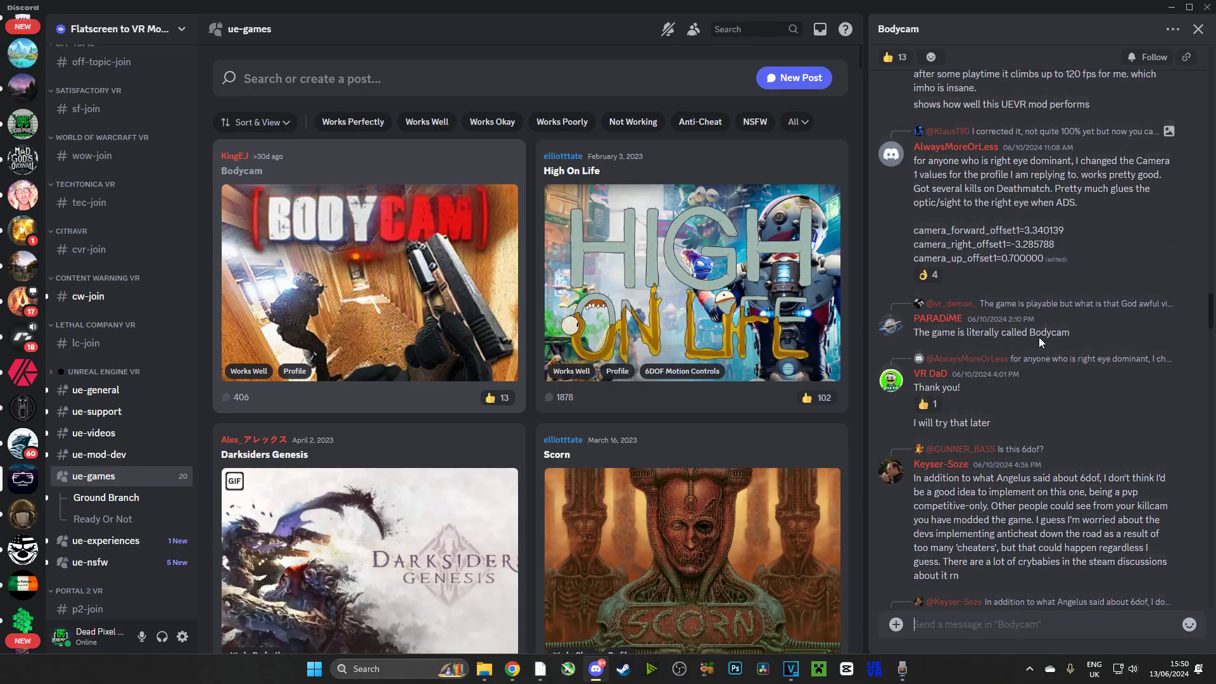
{"action": "scroll", "scroll_direction": "down", "scroll_amount": 3}
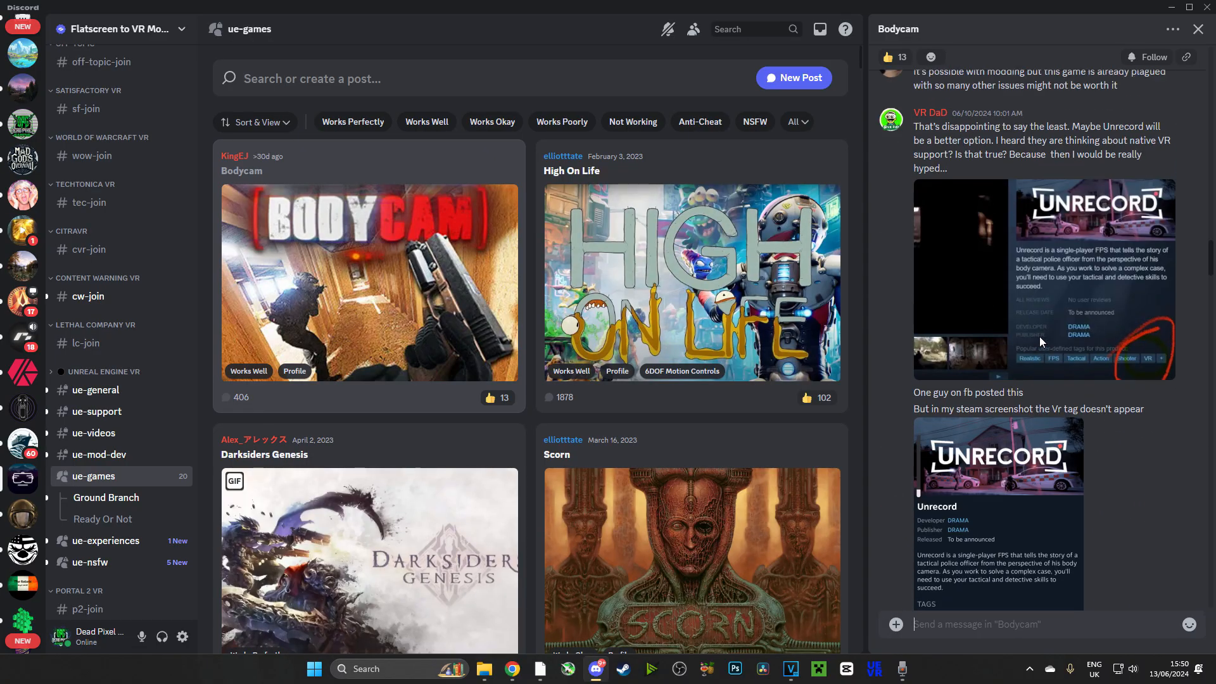
{"action": "scroll", "scroll_direction": "down", "scroll_amount": 3}
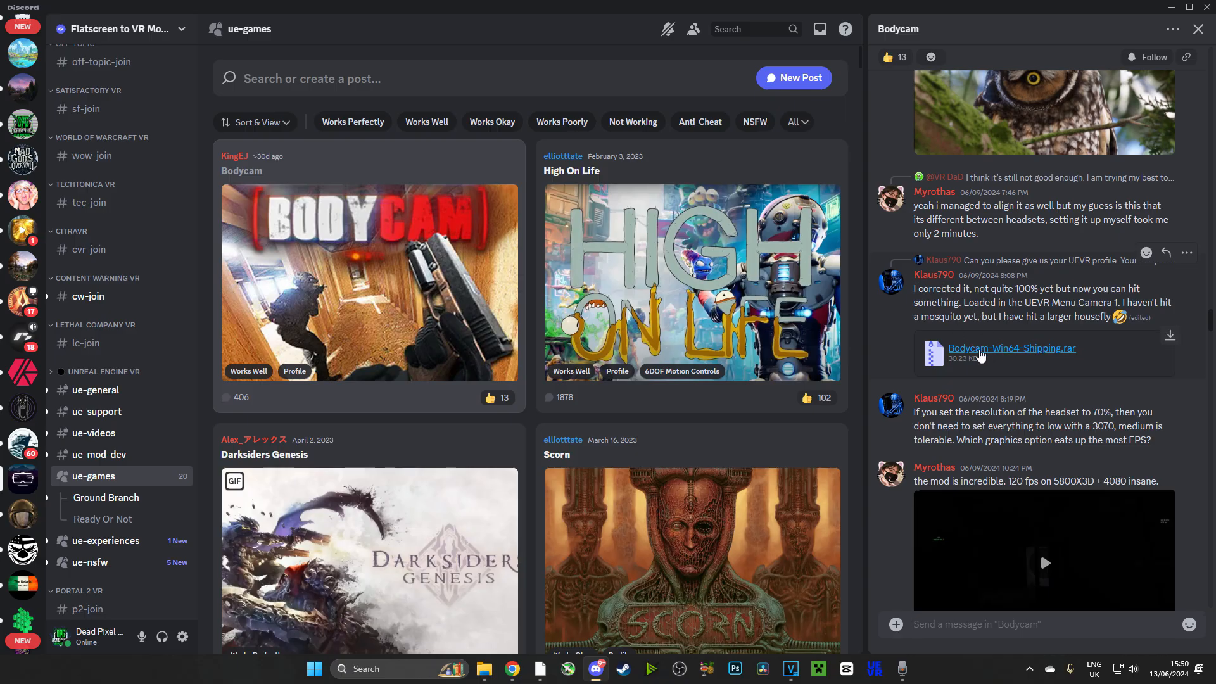
{"action": "left_click", "coordinate": [1013, 348]}
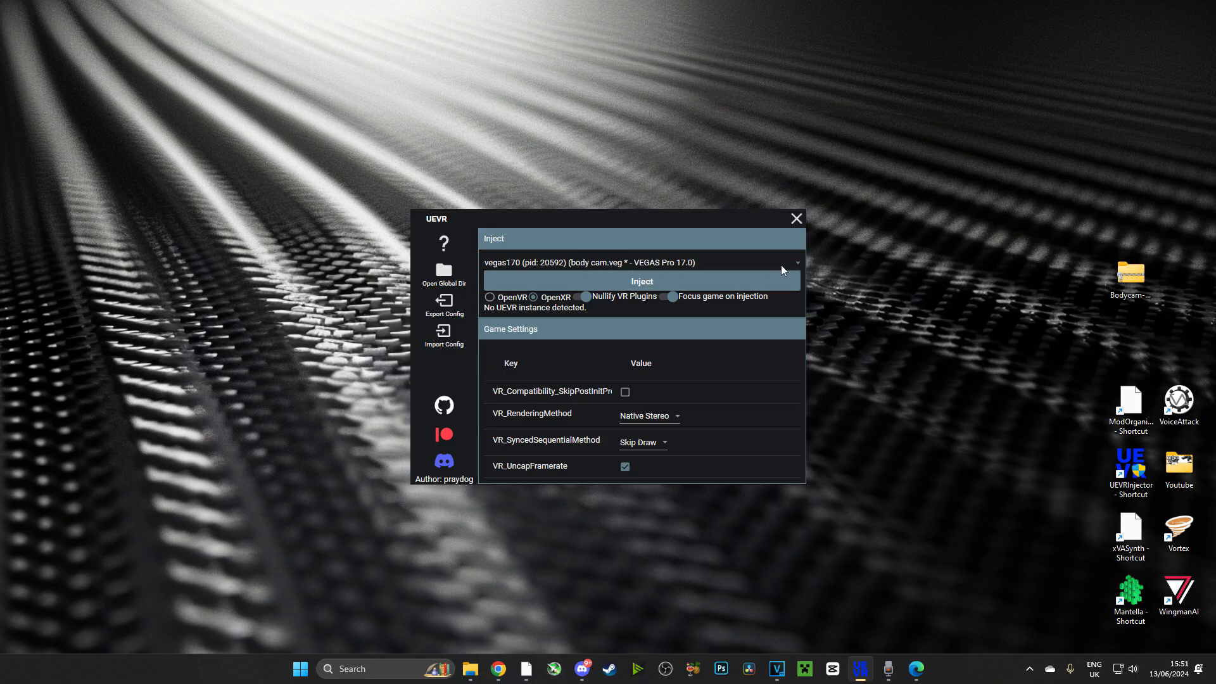
{"action": "left_click", "coordinate": [797, 262]}
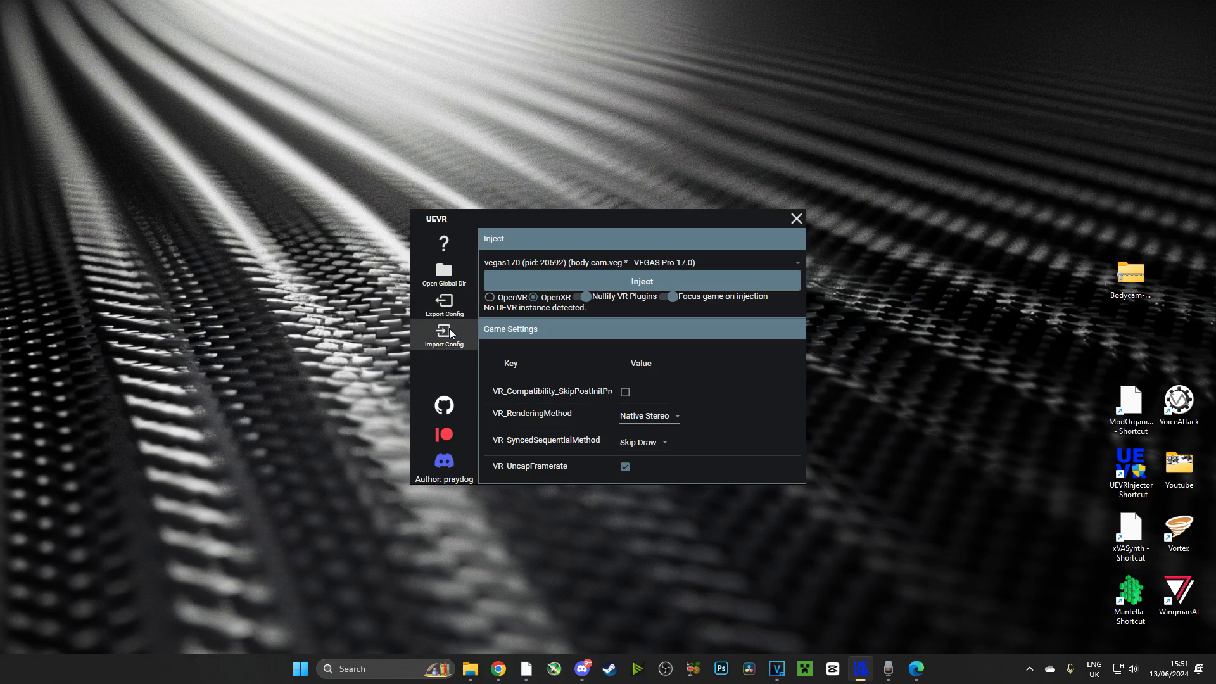
{"action": "left_click", "coordinate": [444, 332]}
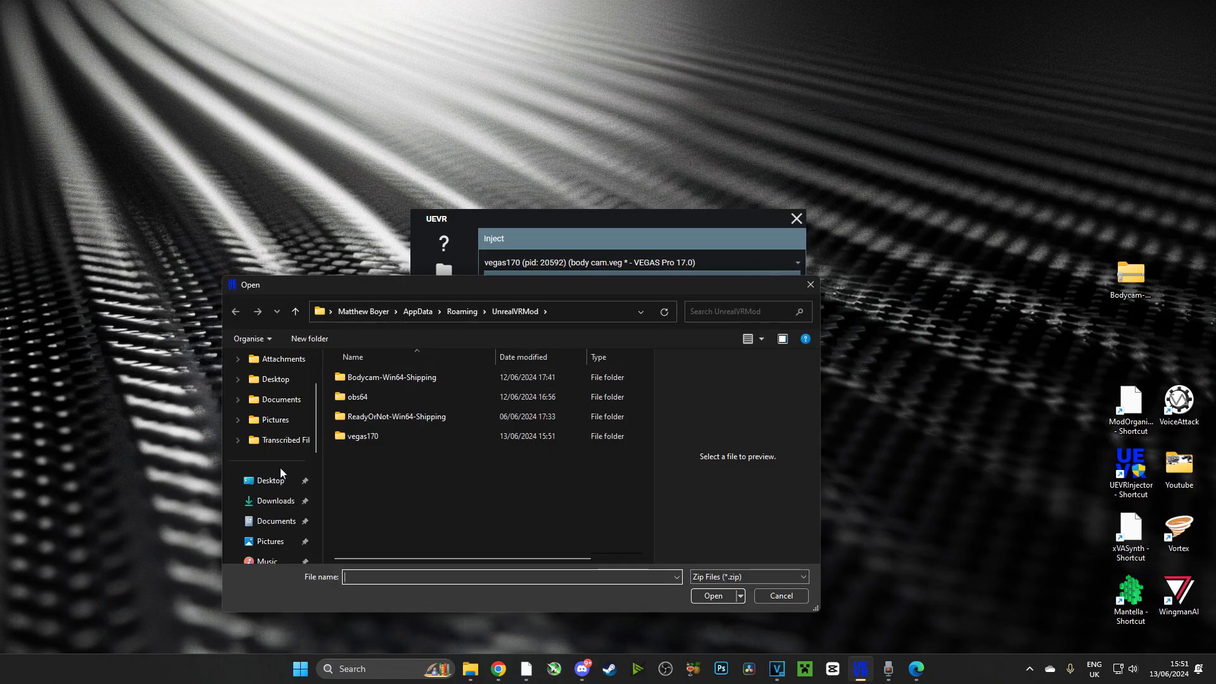
{"action": "left_click", "coordinate": [271, 481]}
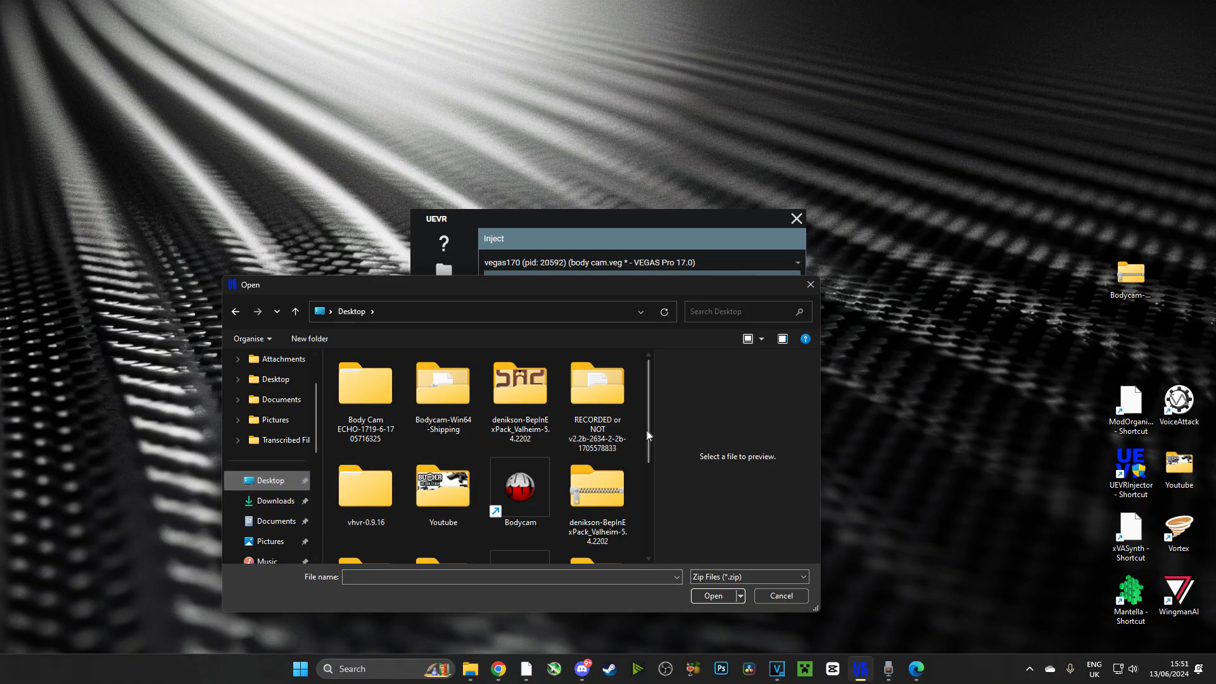
{"action": "scroll", "scroll_direction": "down", "scroll_amount": 3}
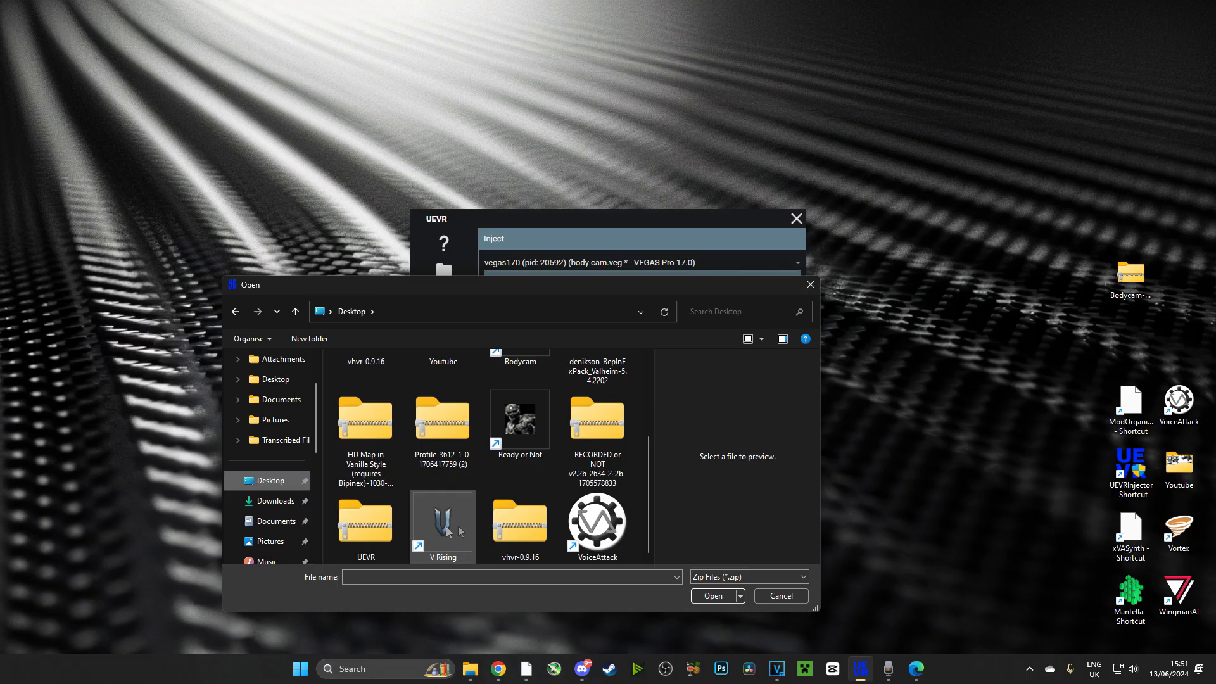
{"action": "left_click", "coordinate": [780, 595]}
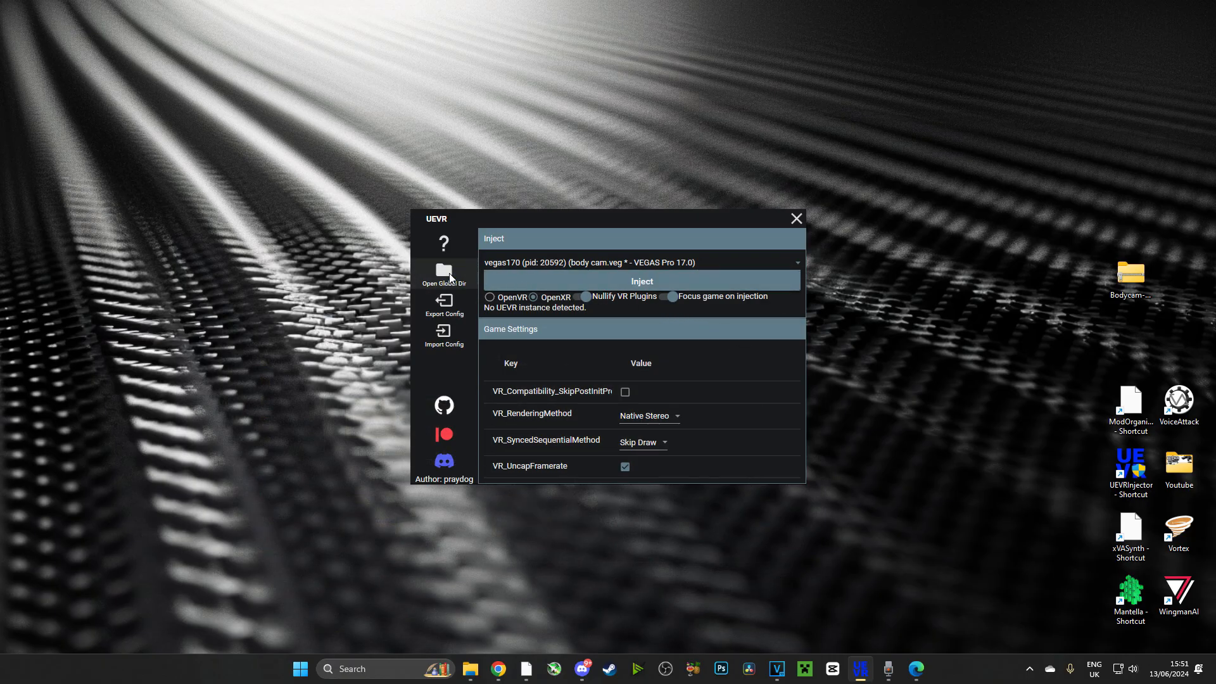
Extract the Bodycam profile zip on the Desktop and move its folder into UnrealVRMod, replacing existing files.
{"action": "left_click", "coordinate": [443, 276]}
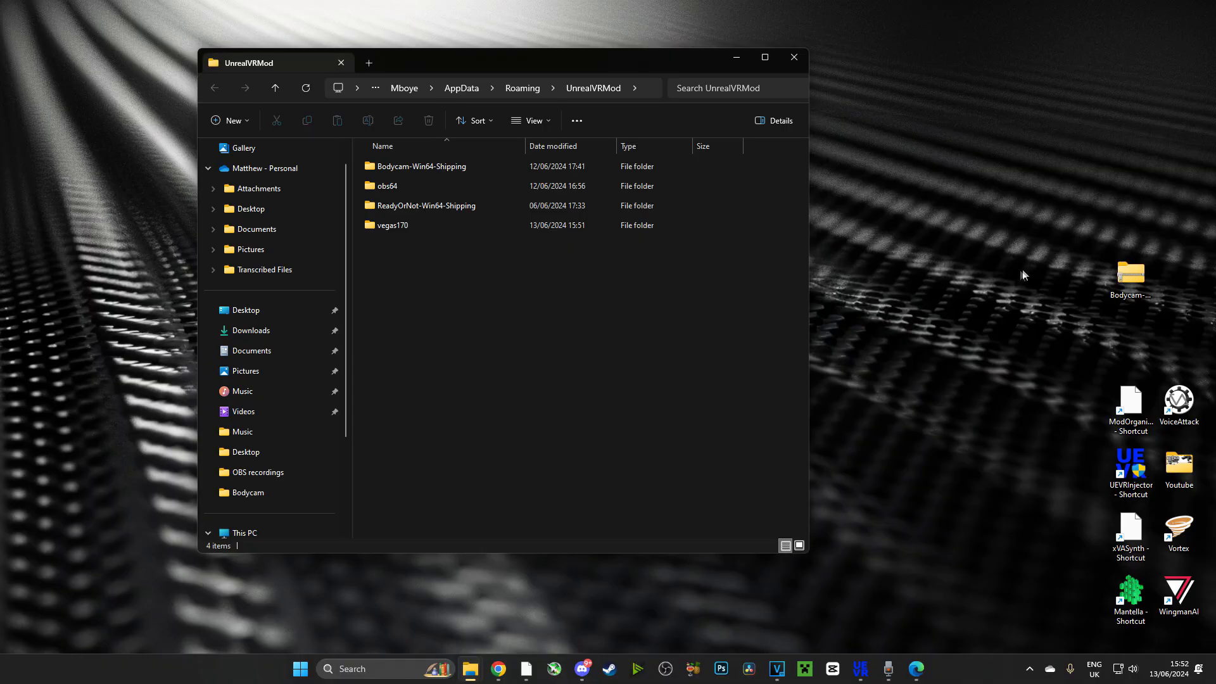
{"action": "right_click", "coordinate": [1131, 274]}
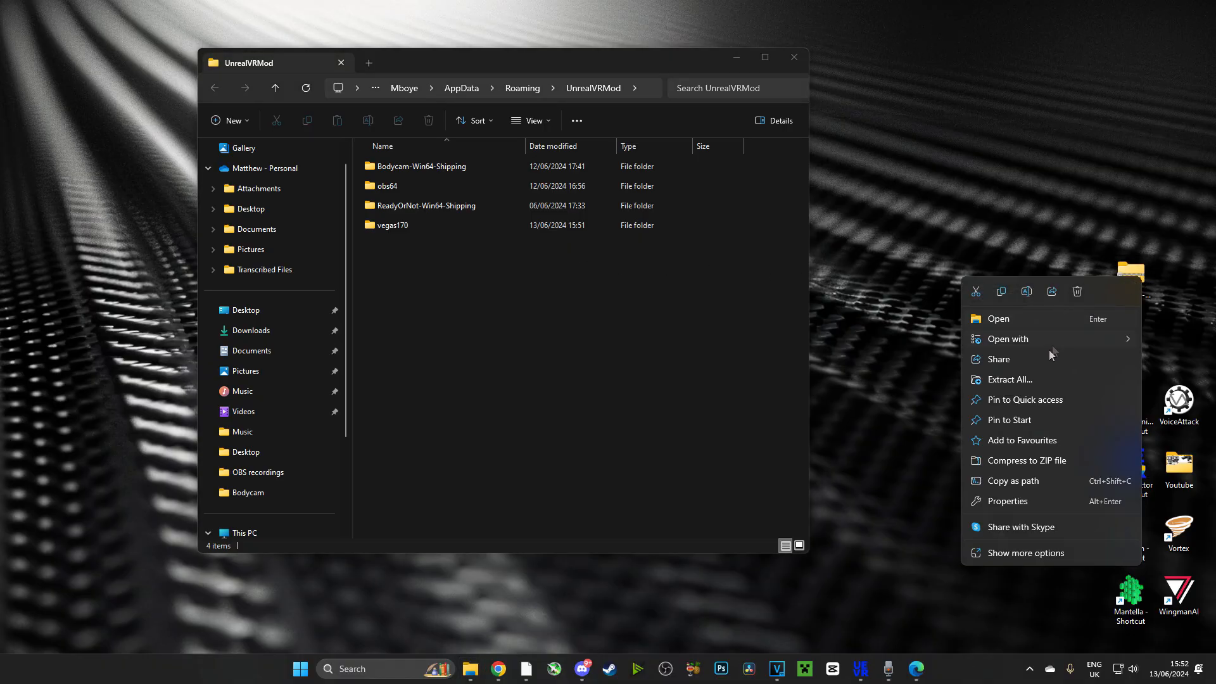
{"action": "left_click", "coordinate": [1010, 380]}
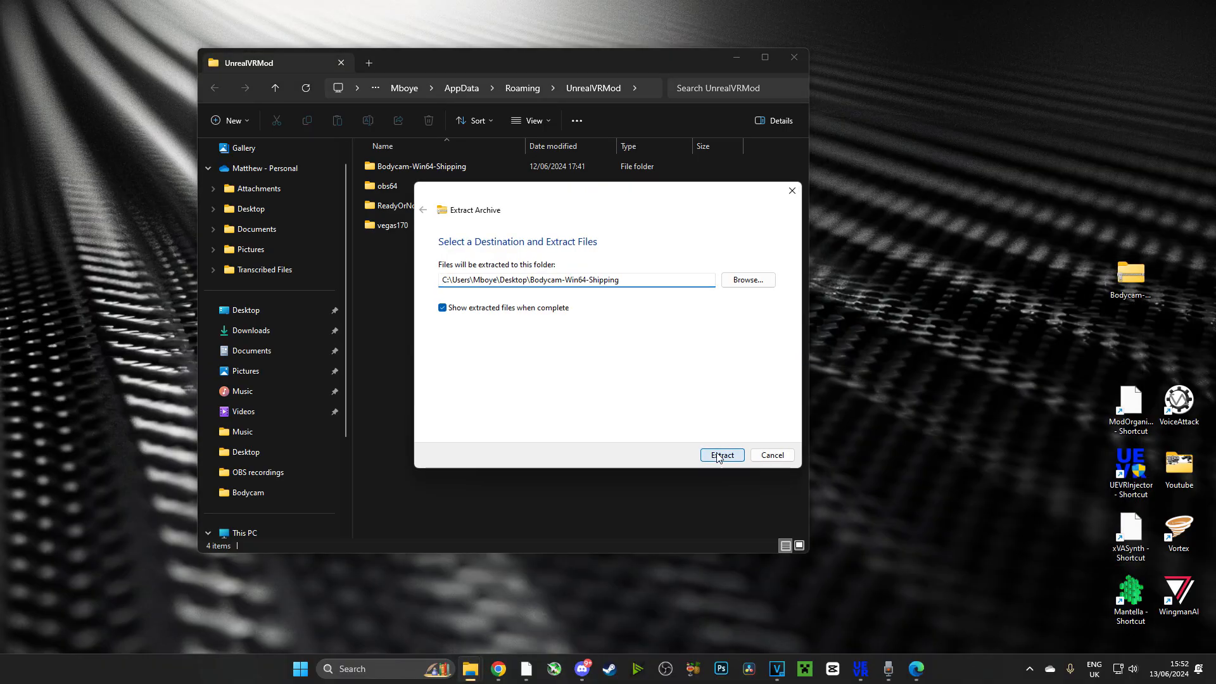
{"action": "left_click", "coordinate": [723, 455]}
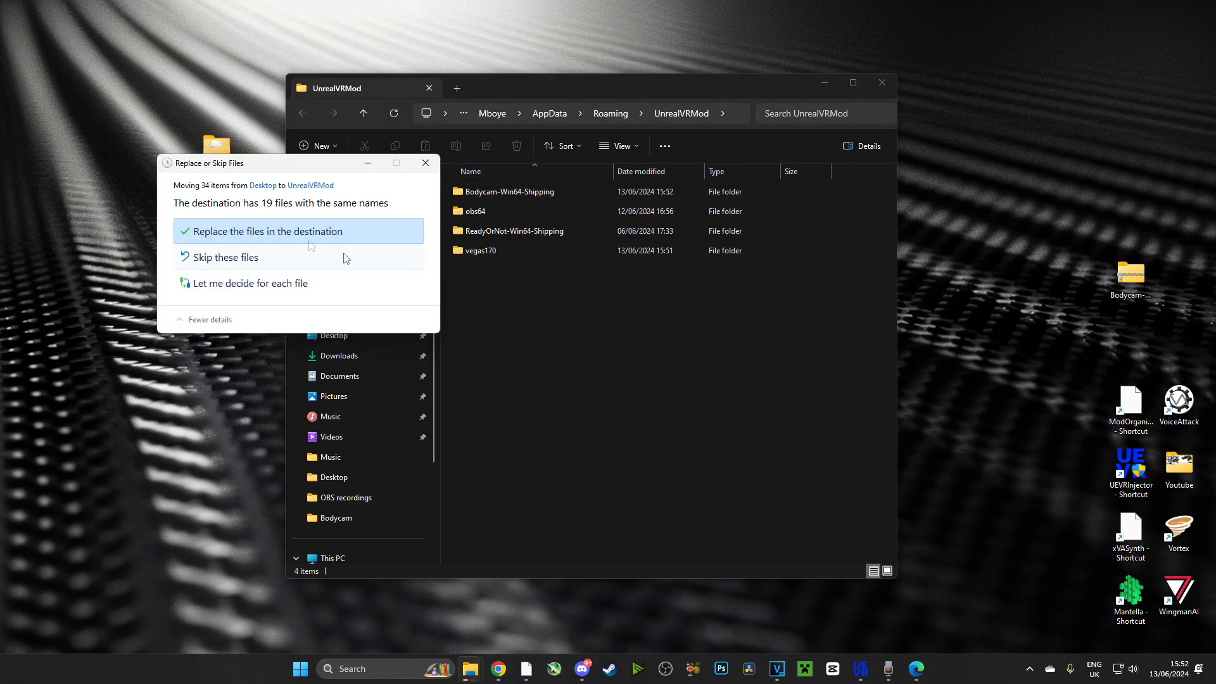
{"action": "mouse_move", "coordinate": [241, 274]}
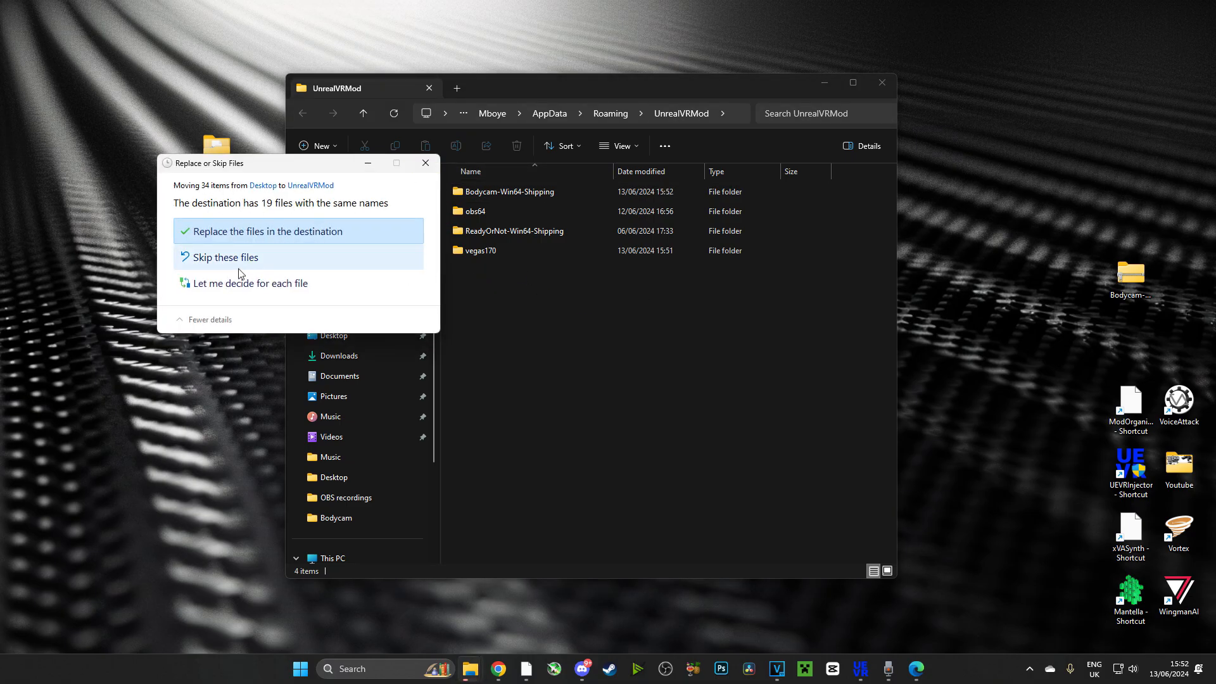
{"action": "left_click", "coordinate": [267, 230]}
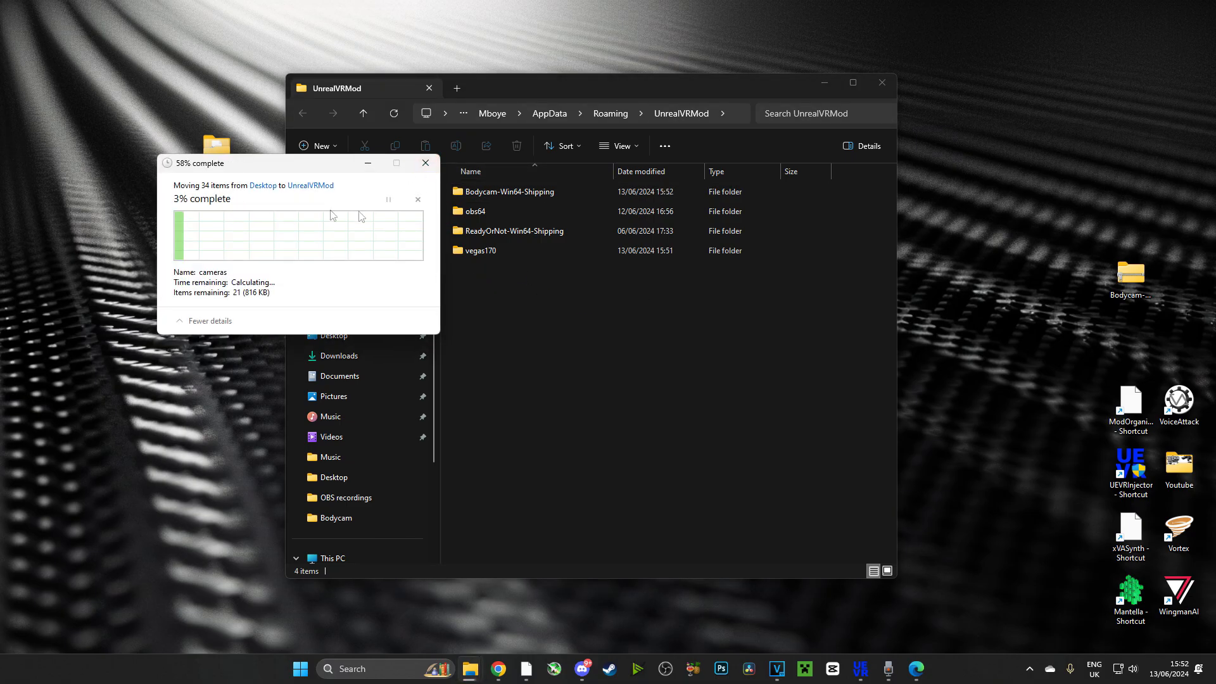